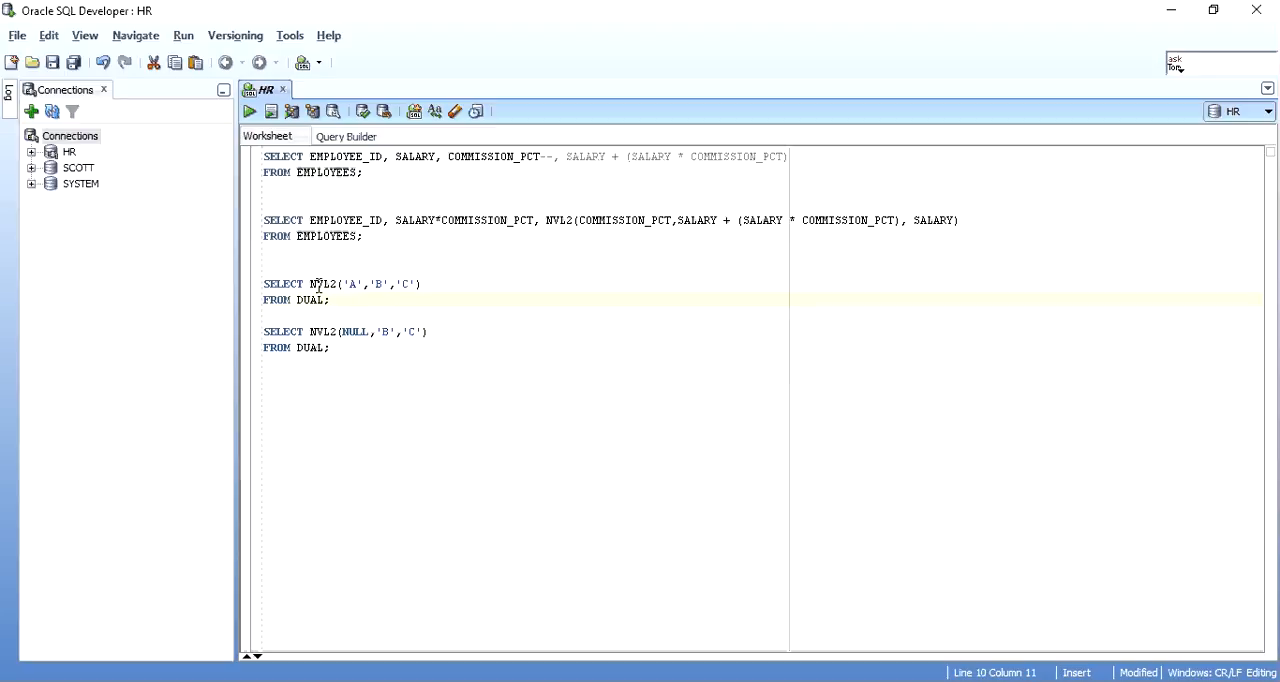
Highlight the NULL, 'B' and 'C' arguments of the NVL2 statement
drag(263, 283, 330, 300)
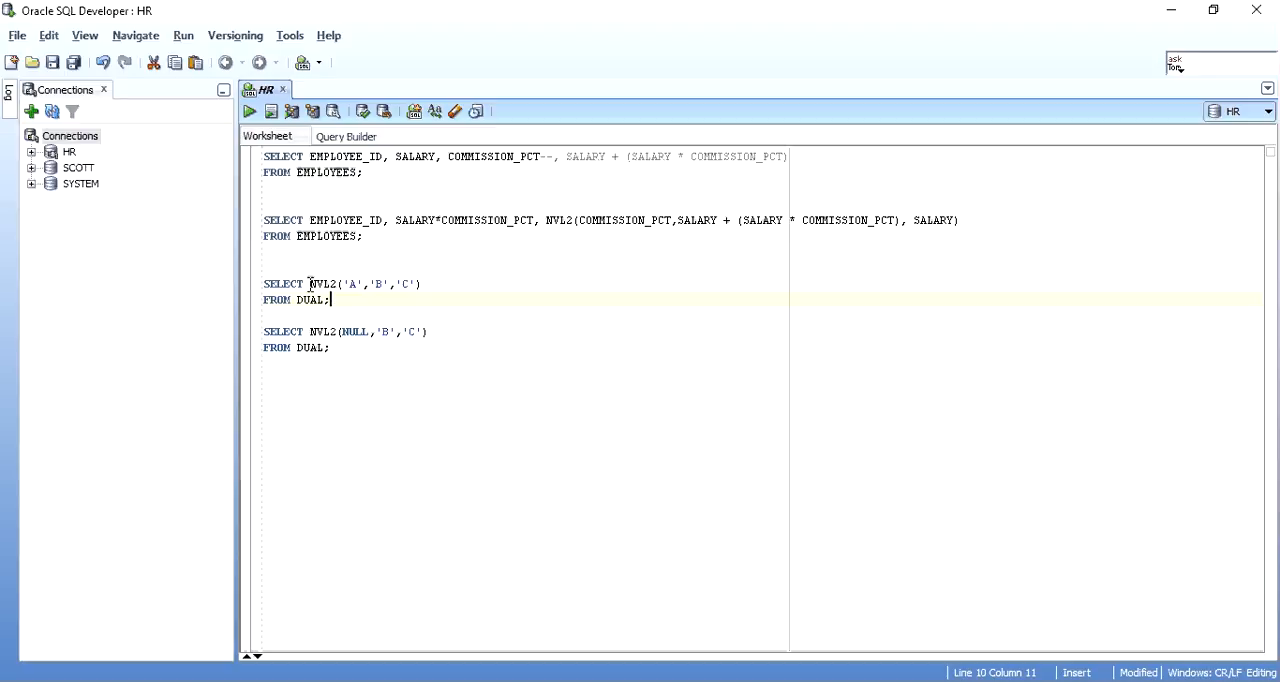
double_click(324, 284)
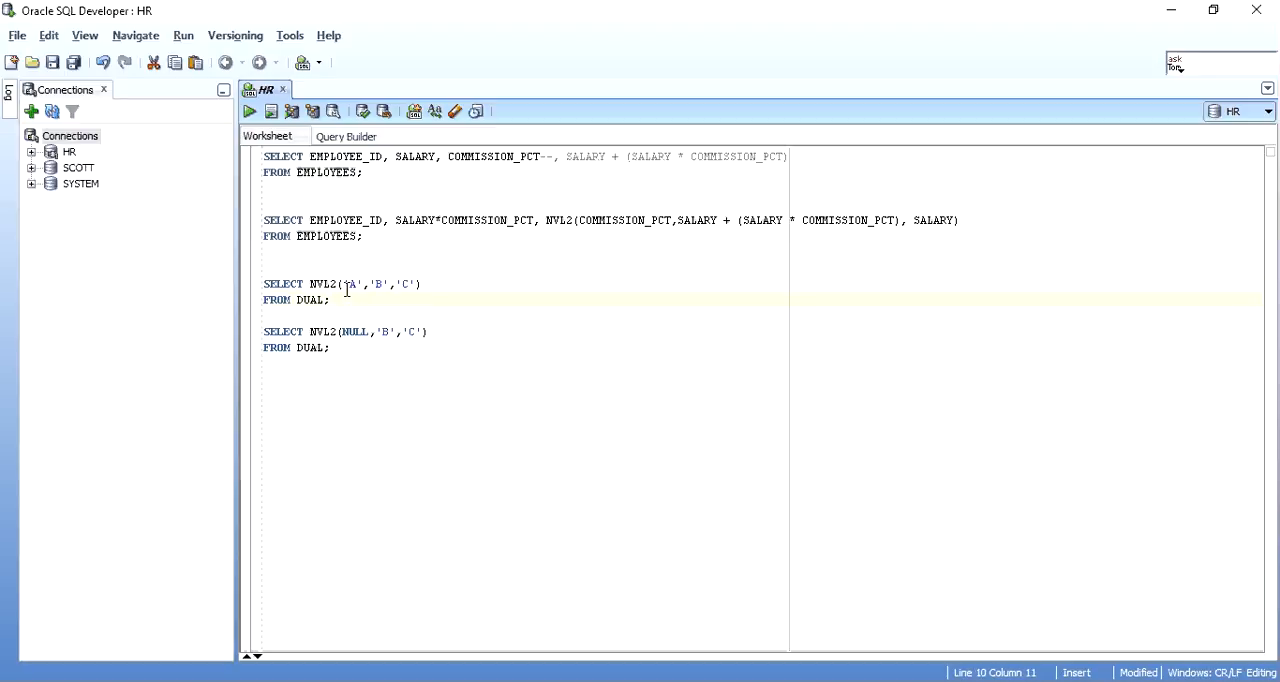
double_click(350, 284)
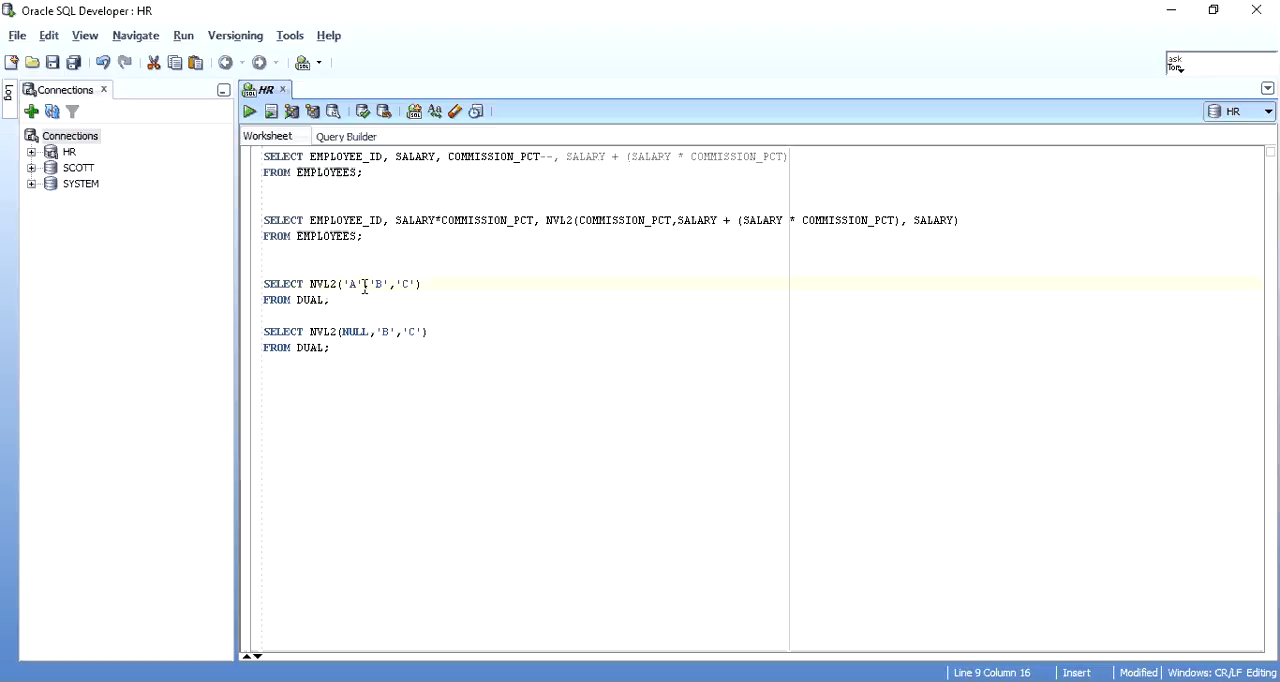
mouse_move(368, 284)
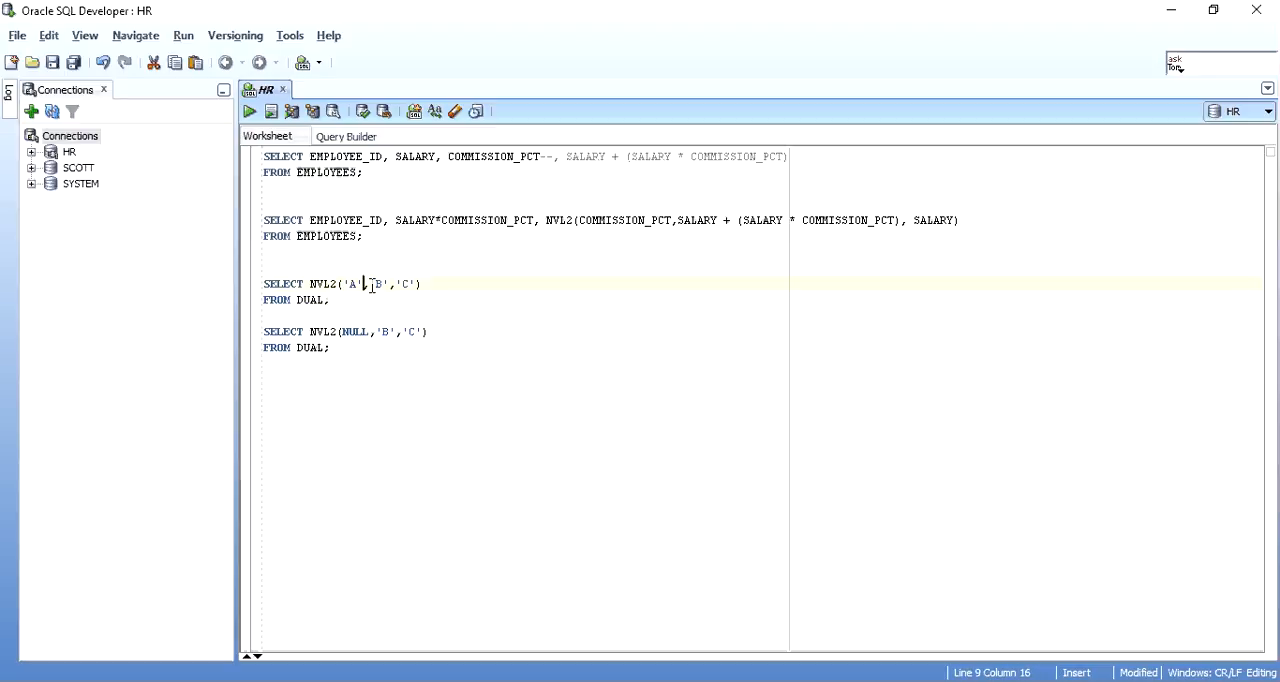
double_click(377, 284)
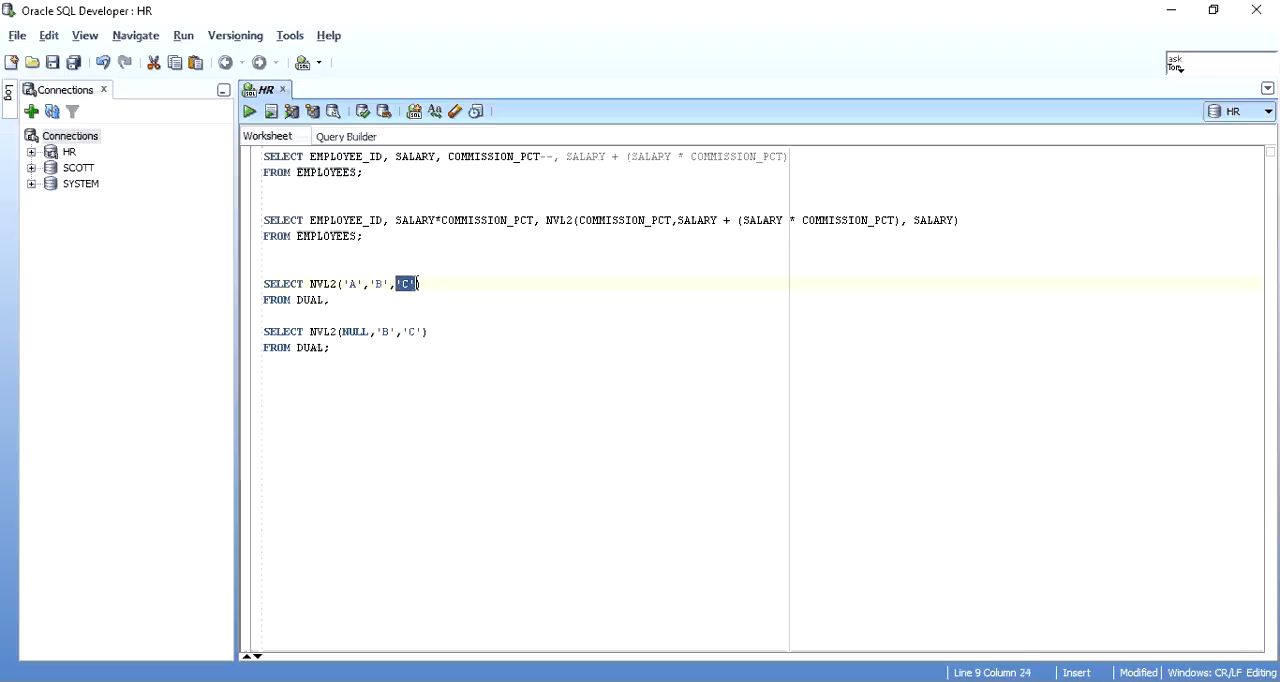
click(420, 283)
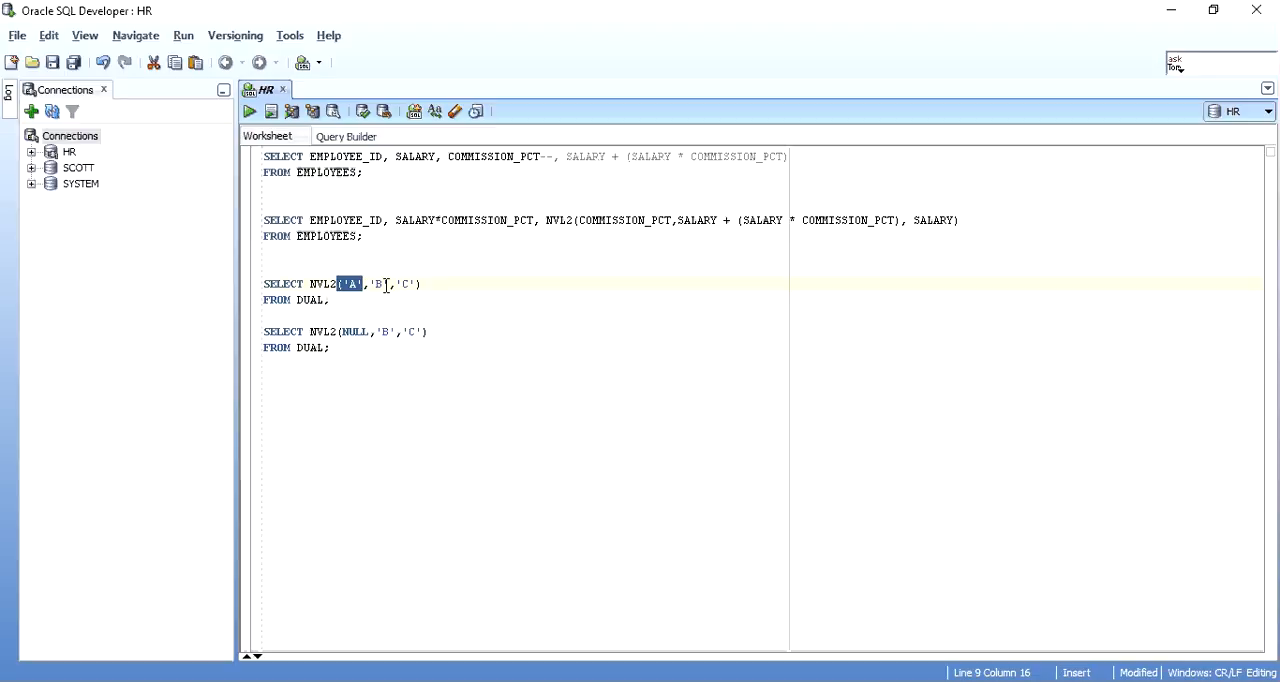
double_click(406, 283)
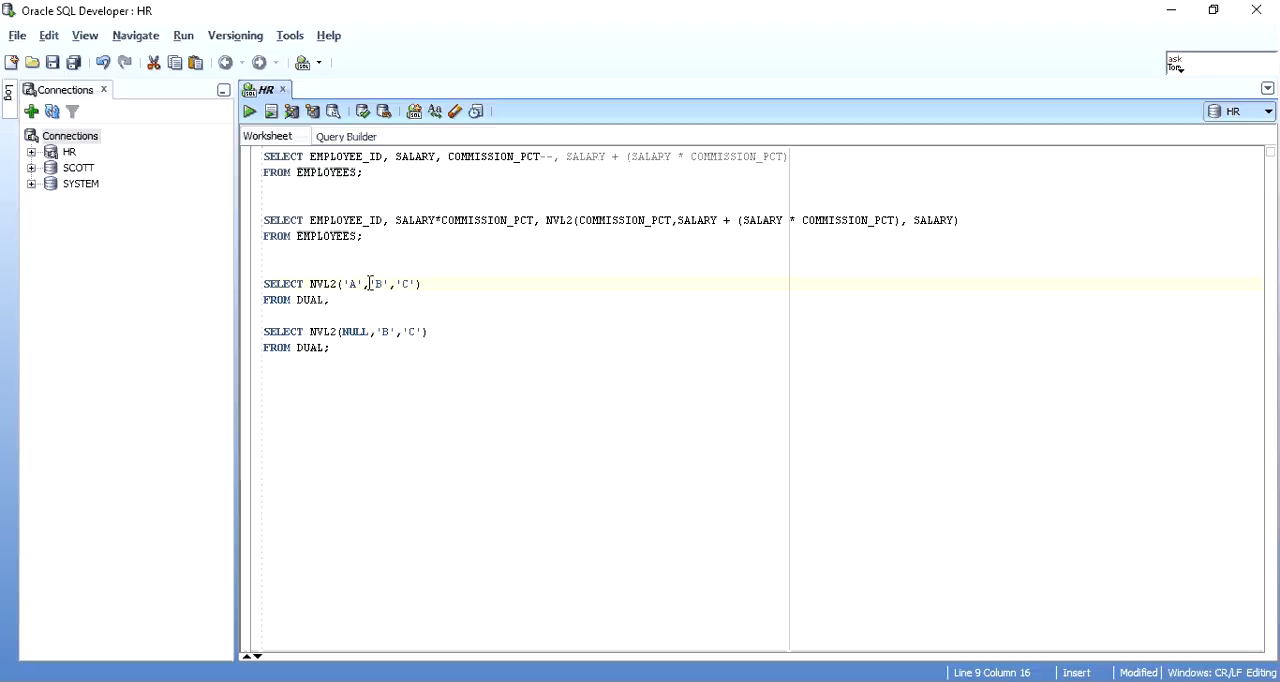
double_click(377, 284)
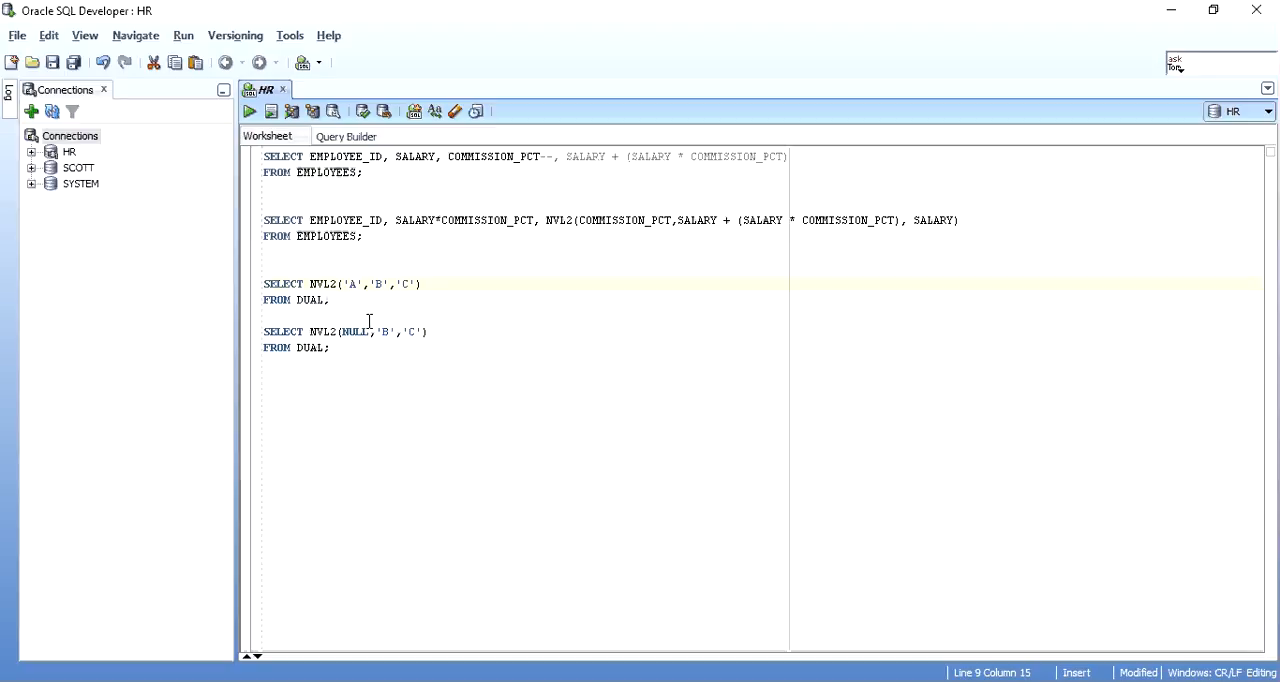
Run SELECT NVL2(NULL,'B','C') FROM DUAL and highlight the returned C
click(248, 111)
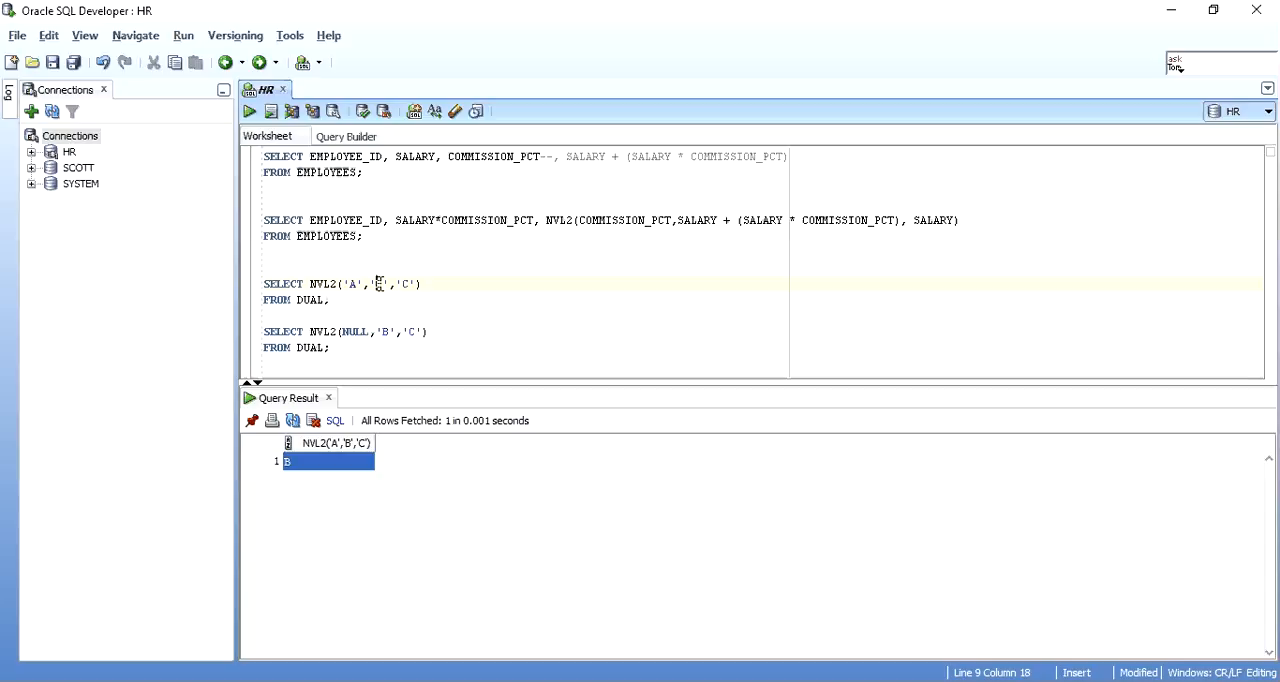
click(330, 347)
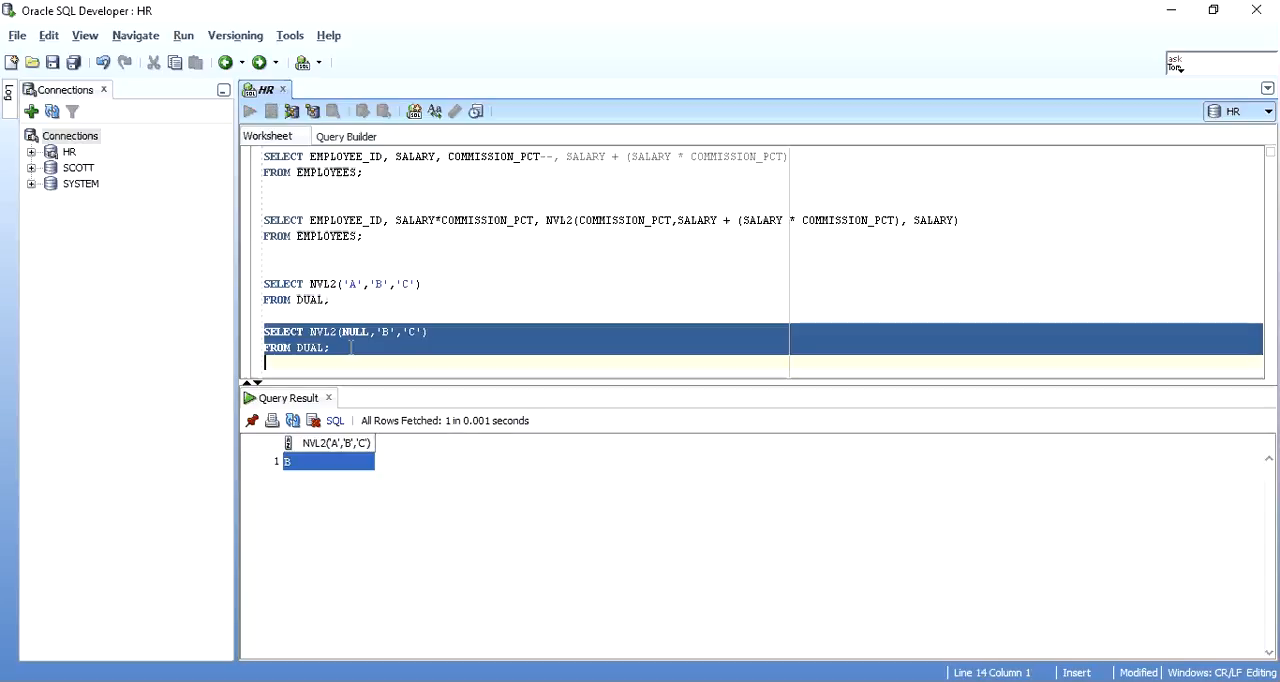
click(249, 111)
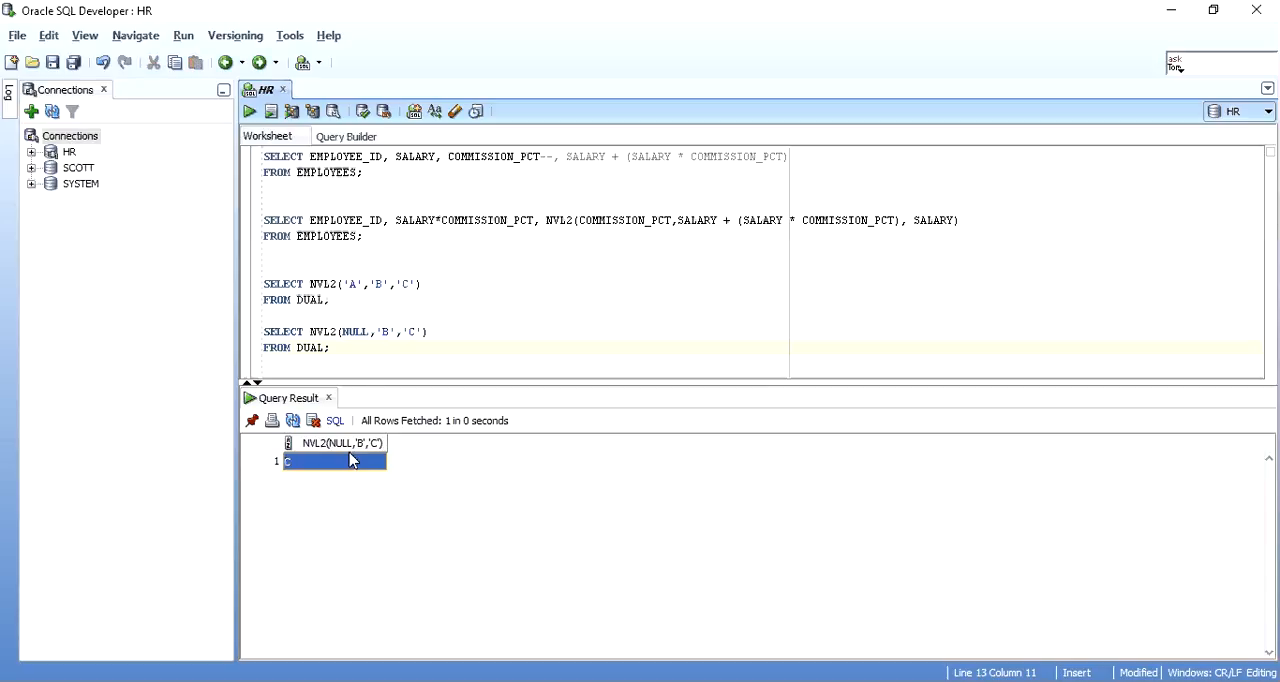
double_click(357, 331)
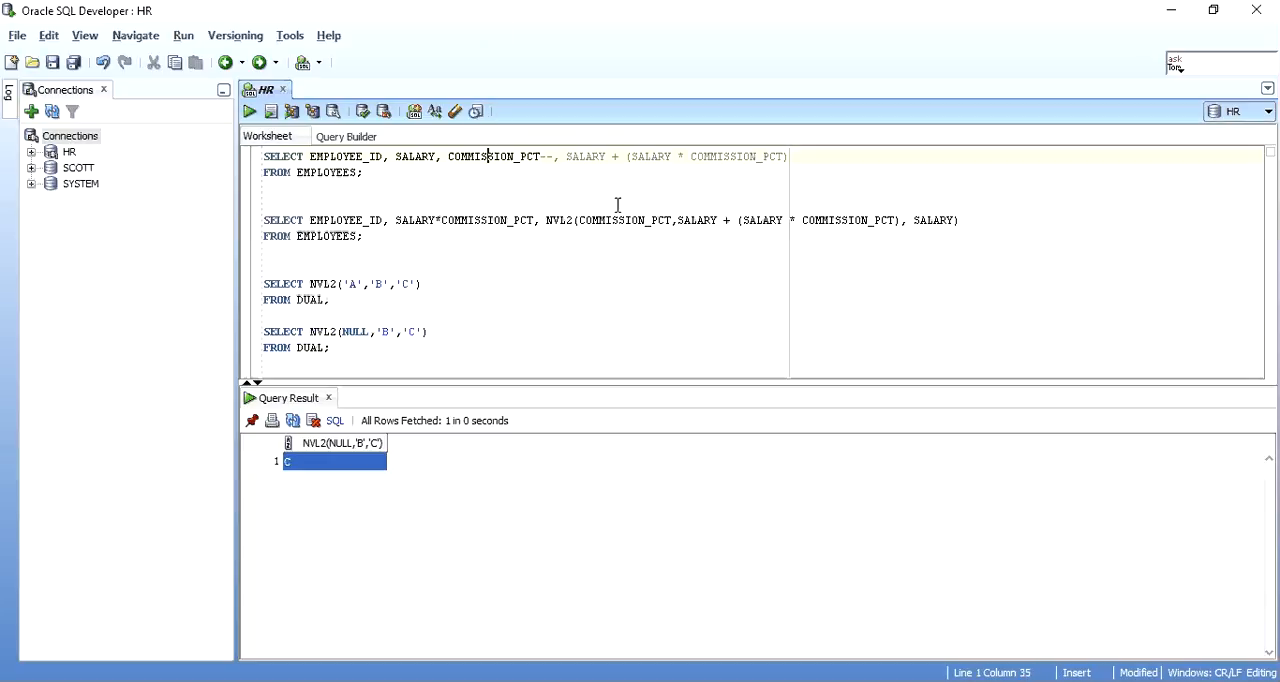
Run the EMPLOYEES query and highlight null and non-null commission values such as 0.25
click(249, 111)
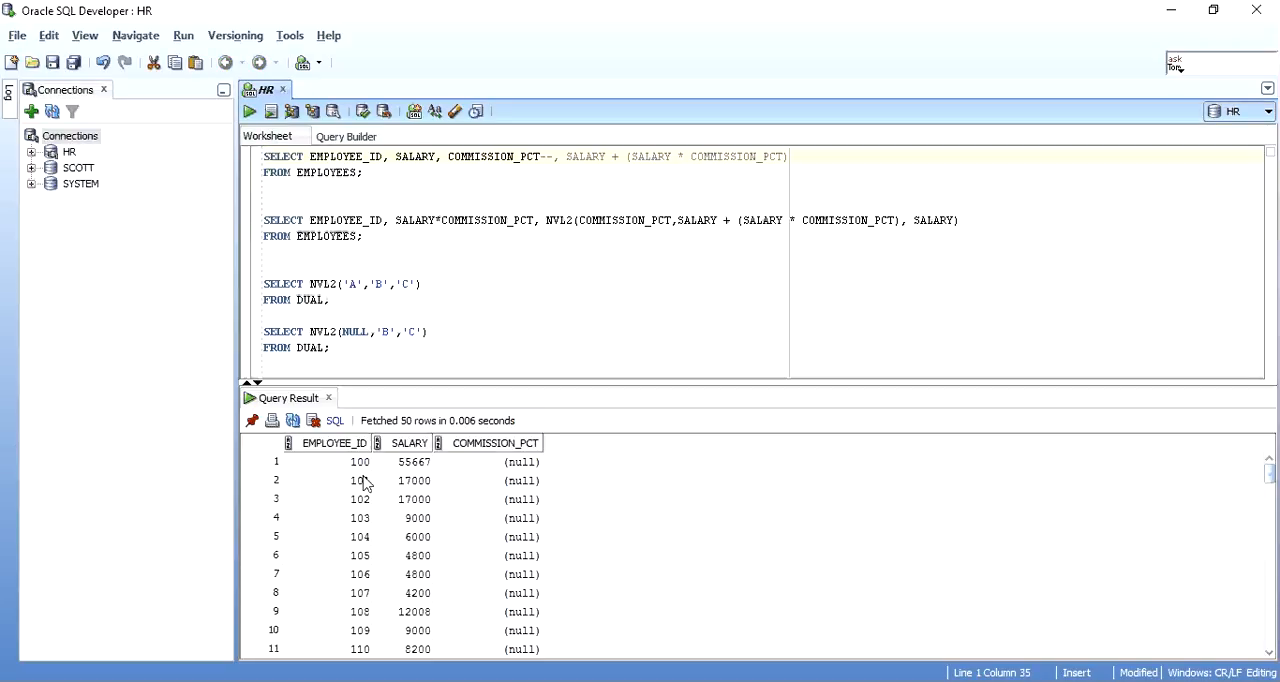
mouse_move(325, 470)
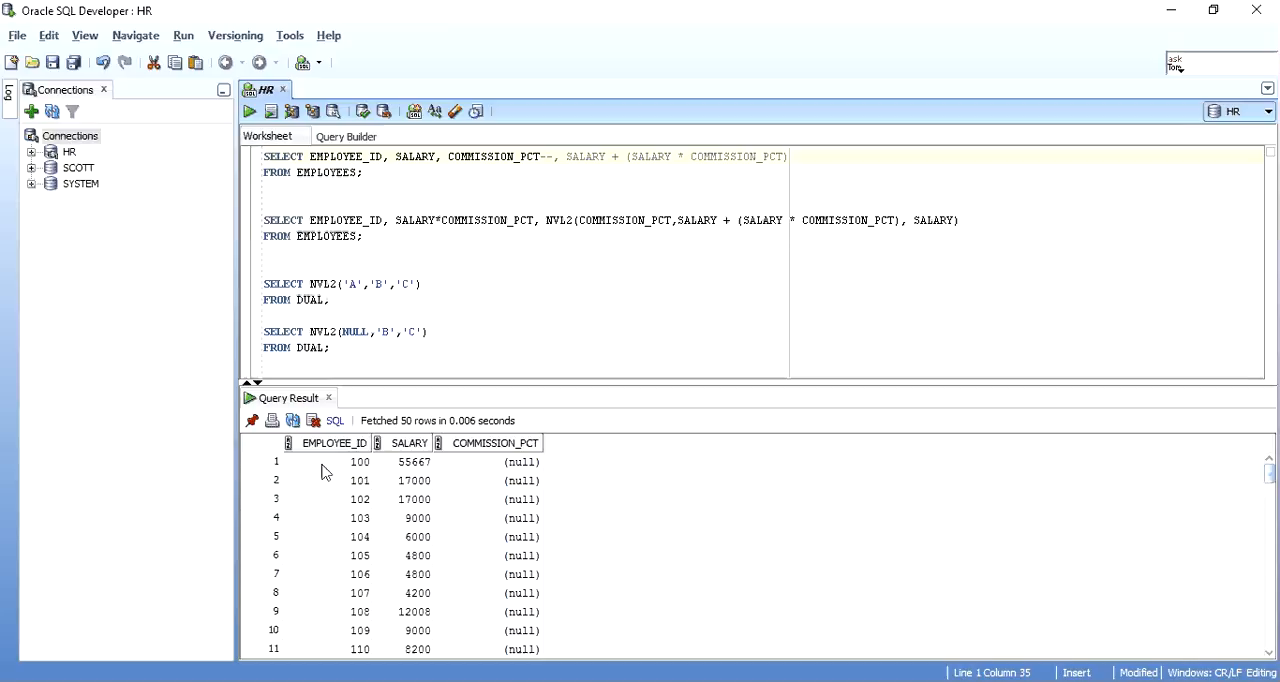
click(521, 518)
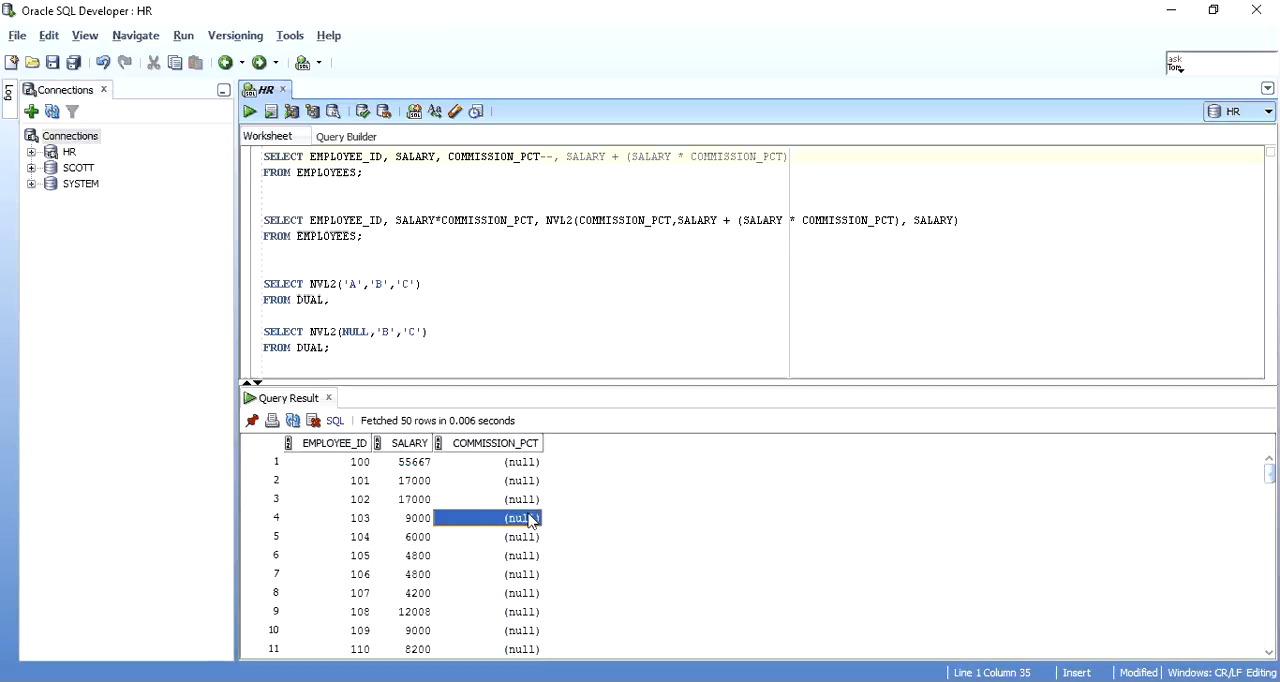
scroll(down, 3)
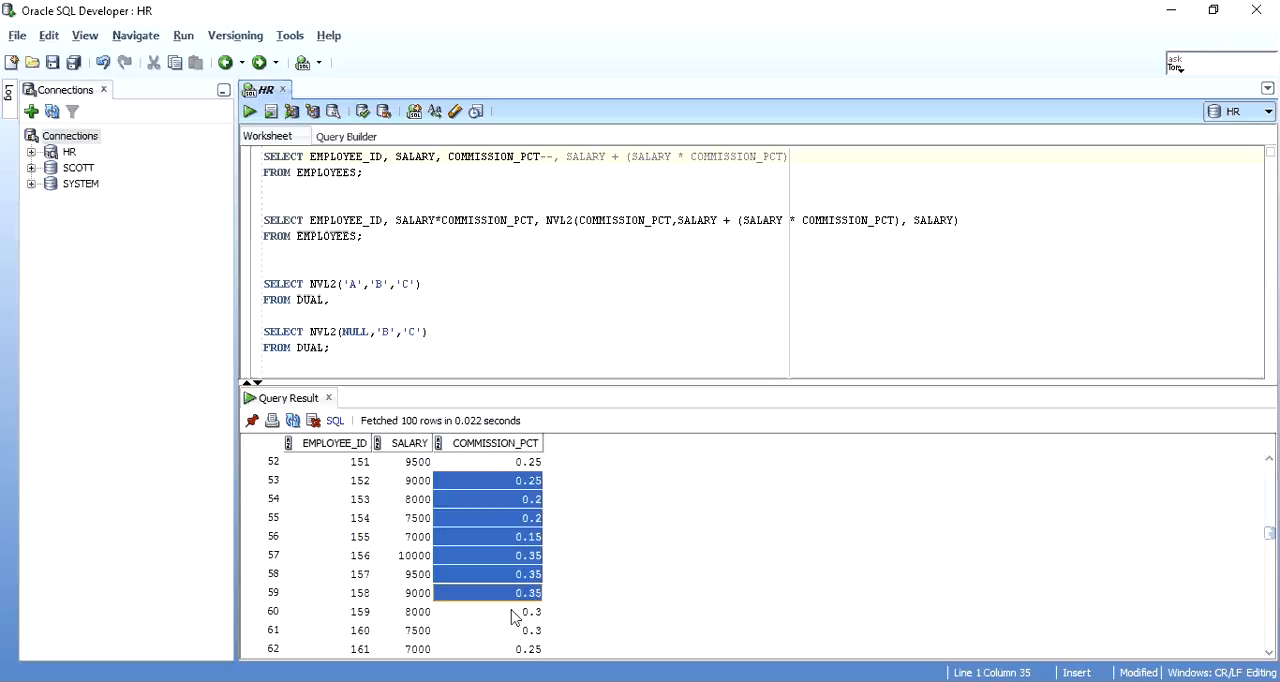
click(490, 461)
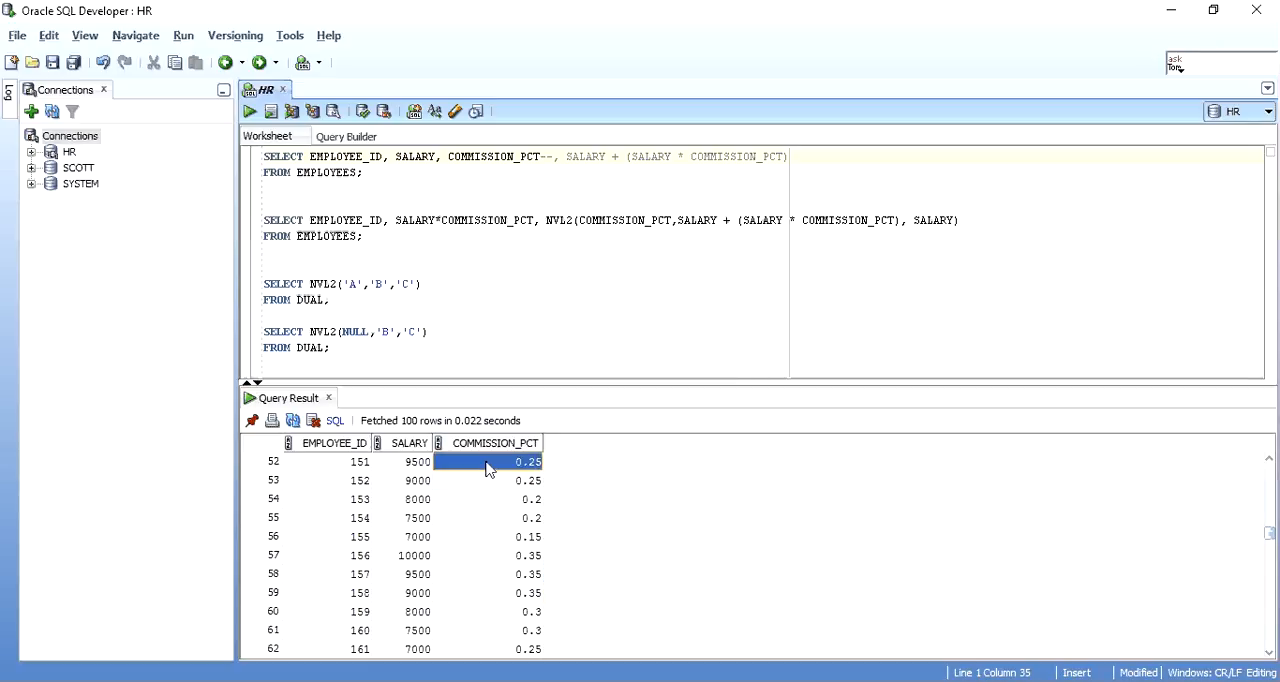
drag(490, 462, 490, 573)
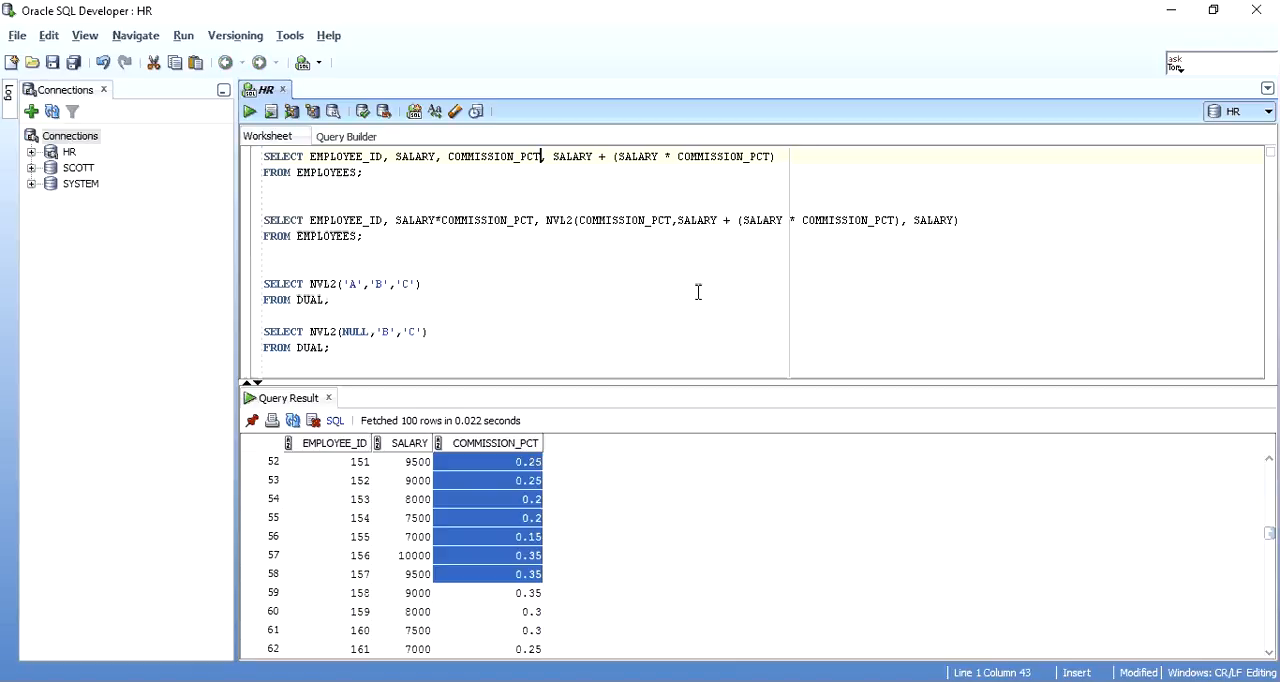
mouse_move(681, 314)
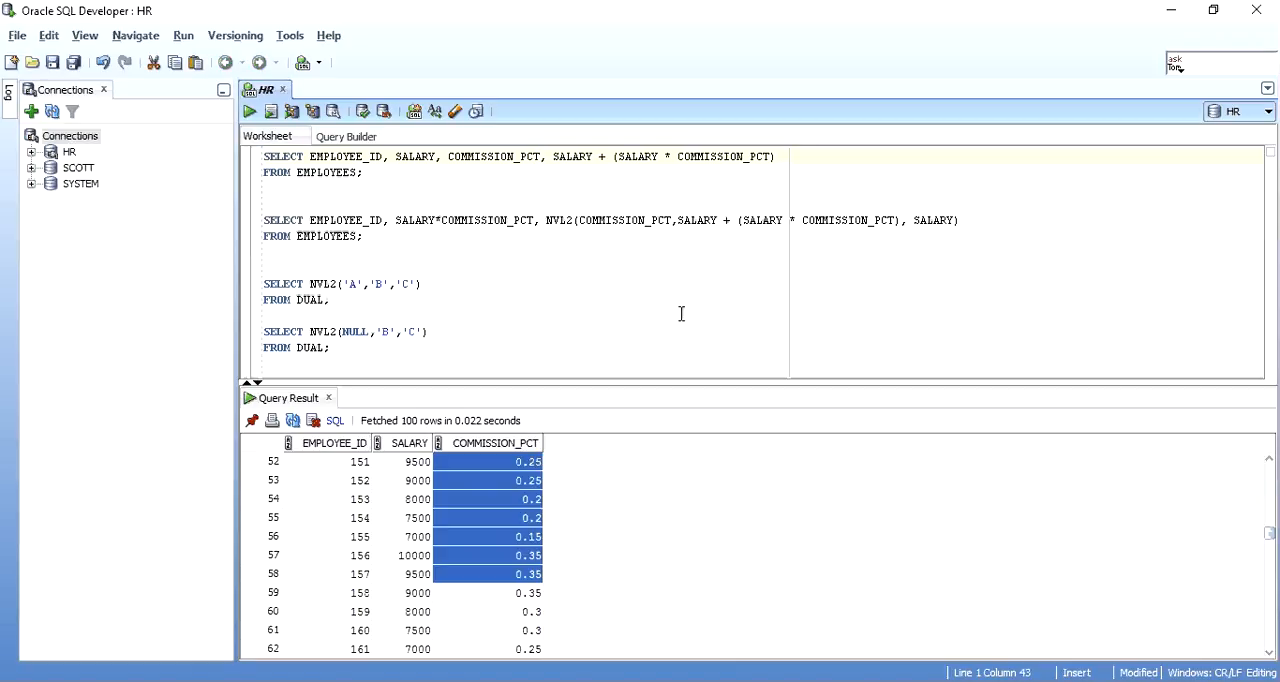
mouse_move(728, 162)
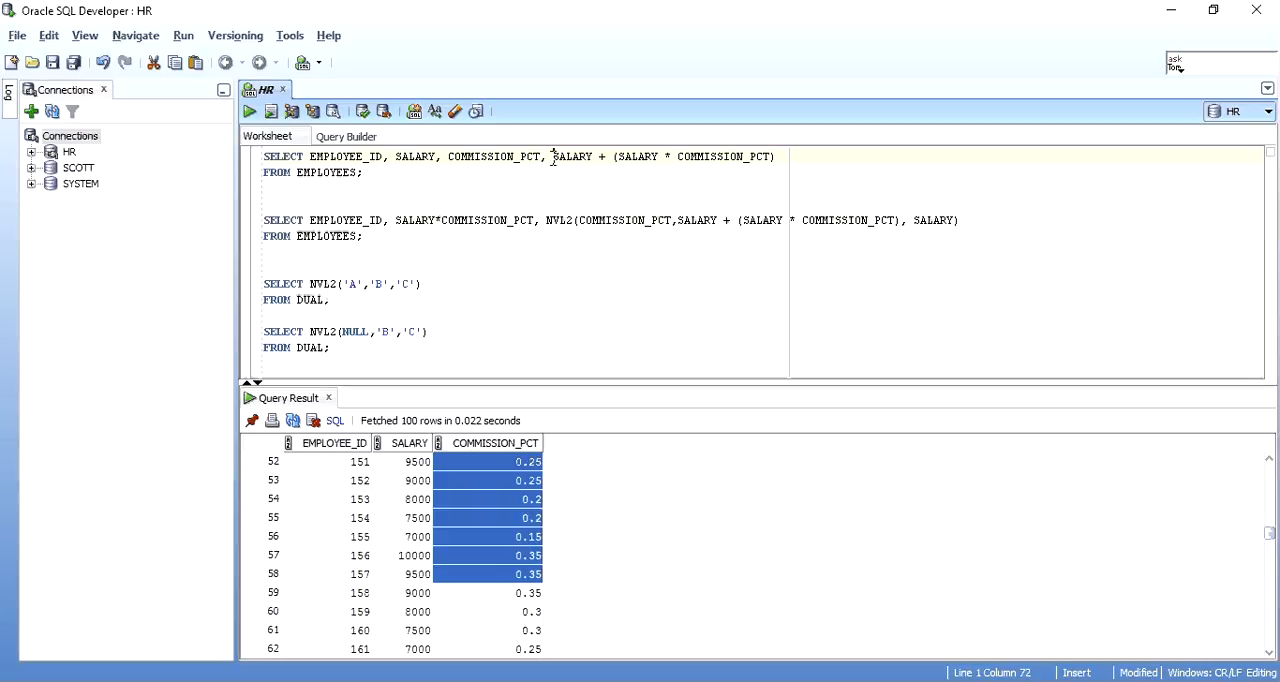
Run the SALARY + SALARY*COMMISSION_PCT query and begin typing an alias after the expression
double_click(573, 156)
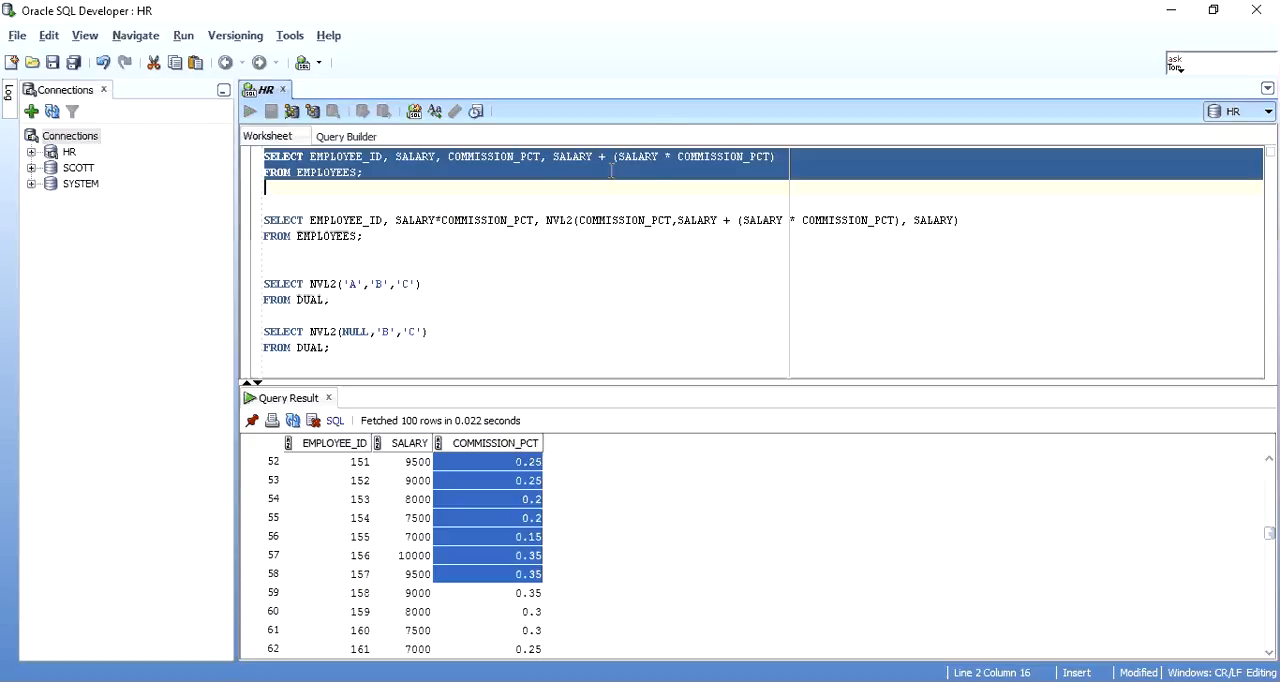
click(249, 111)
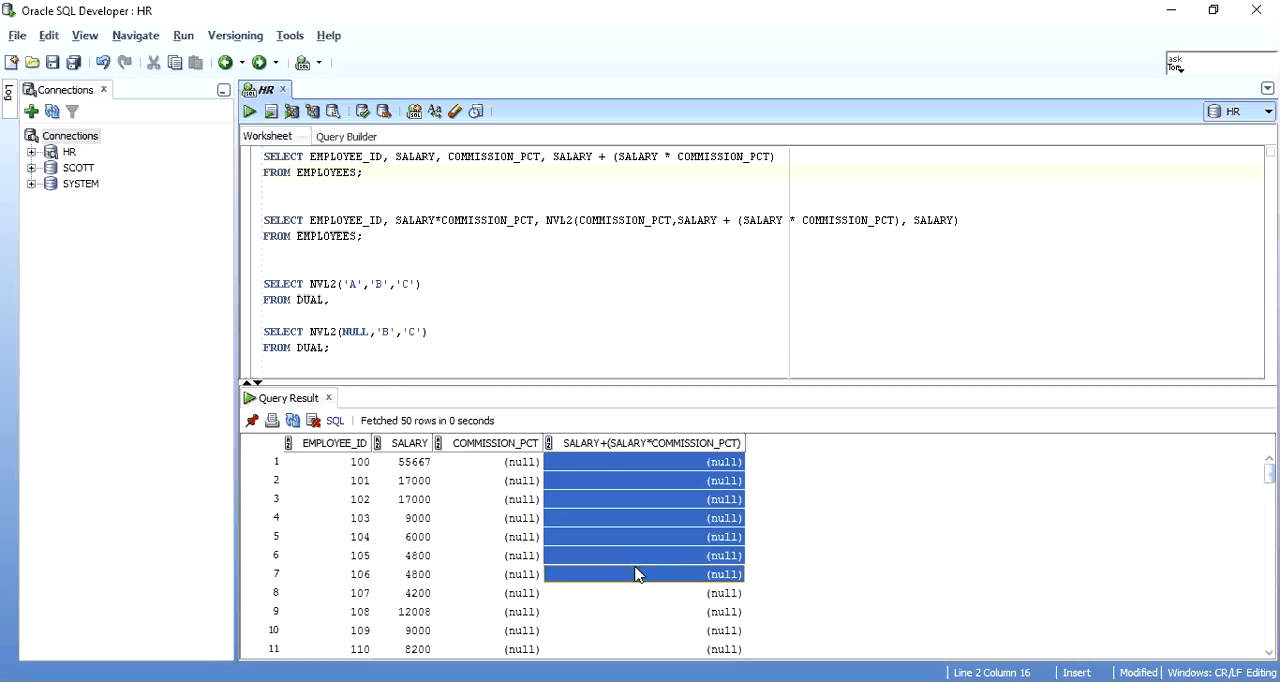
click(775, 156)
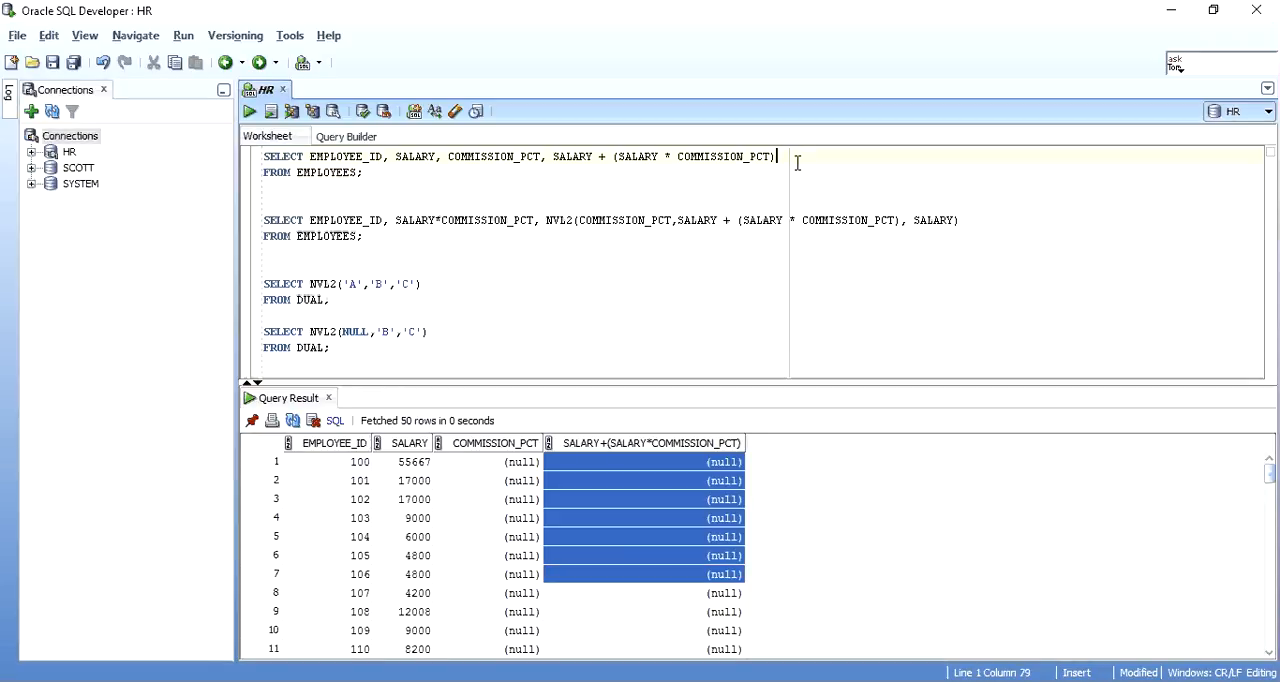
text(revie)
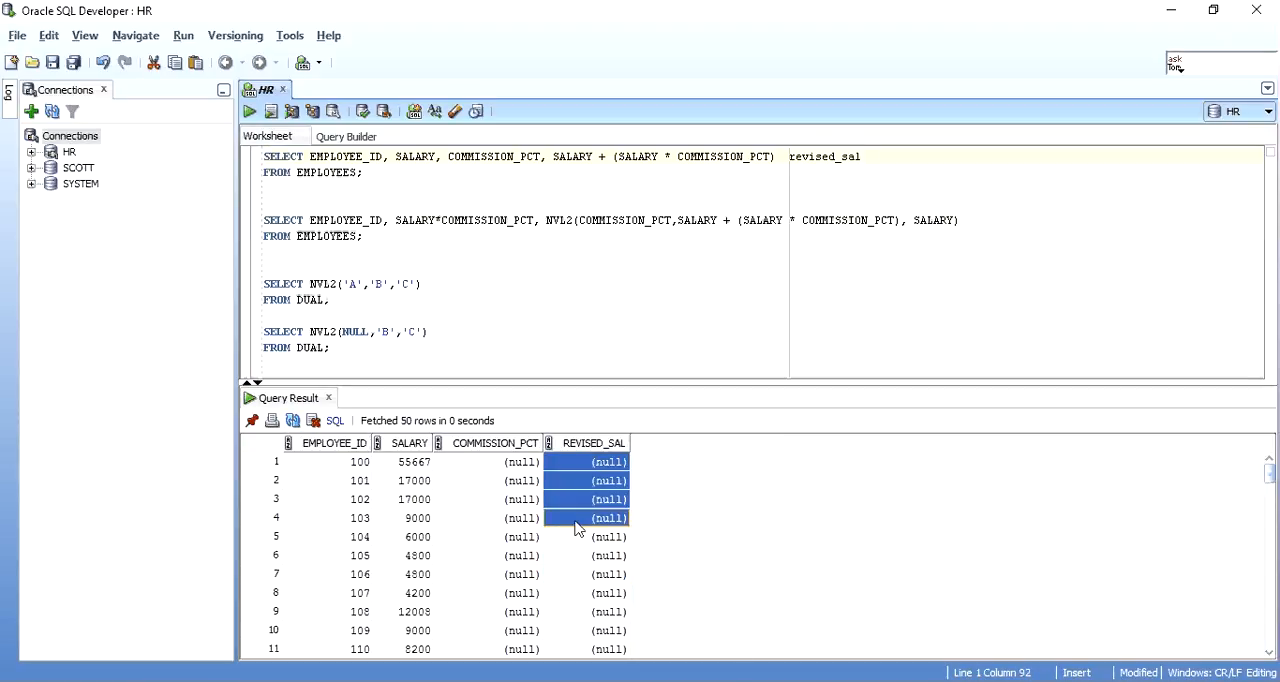
Highlight null commissions and the matching null revised salaries for employees 100–102 and others
click(414, 480)
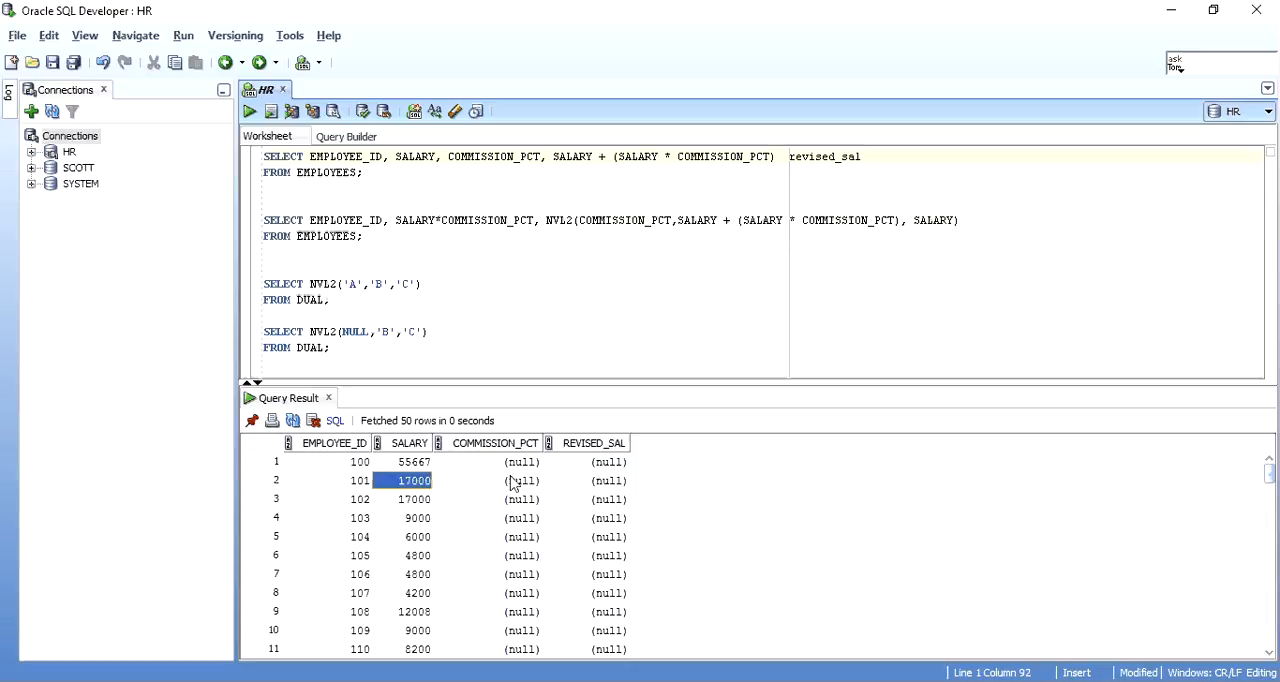
click(521, 480)
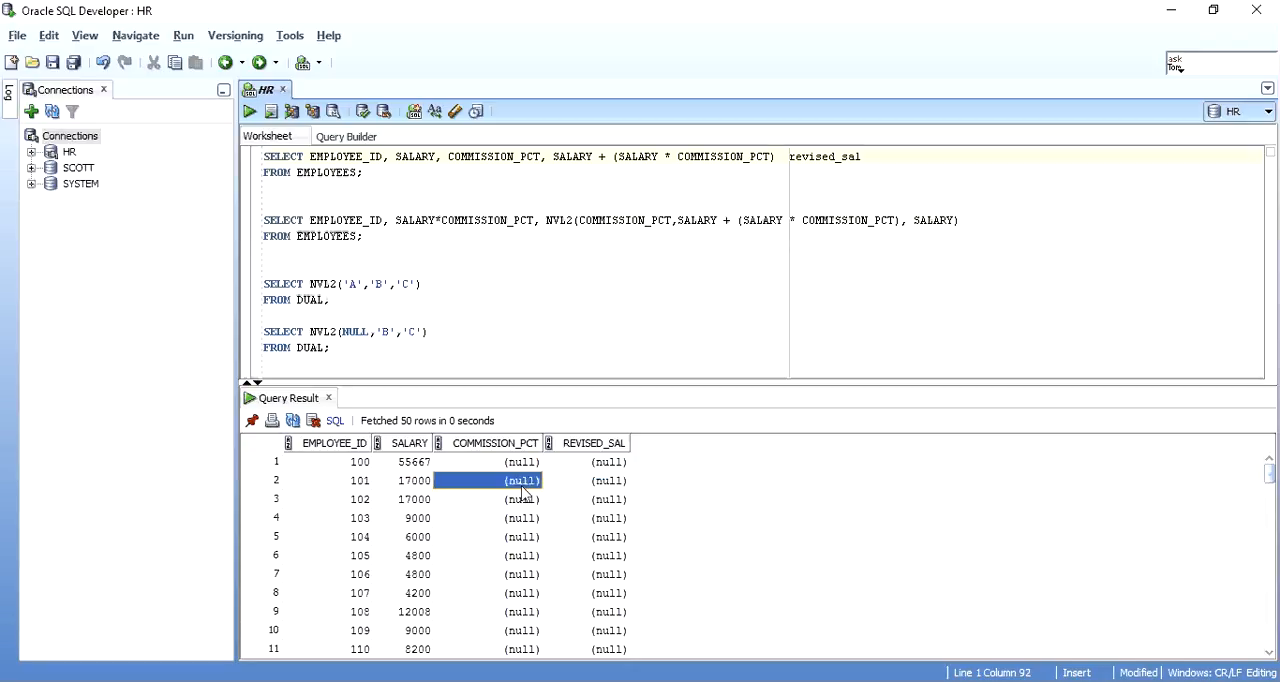
click(520, 461)
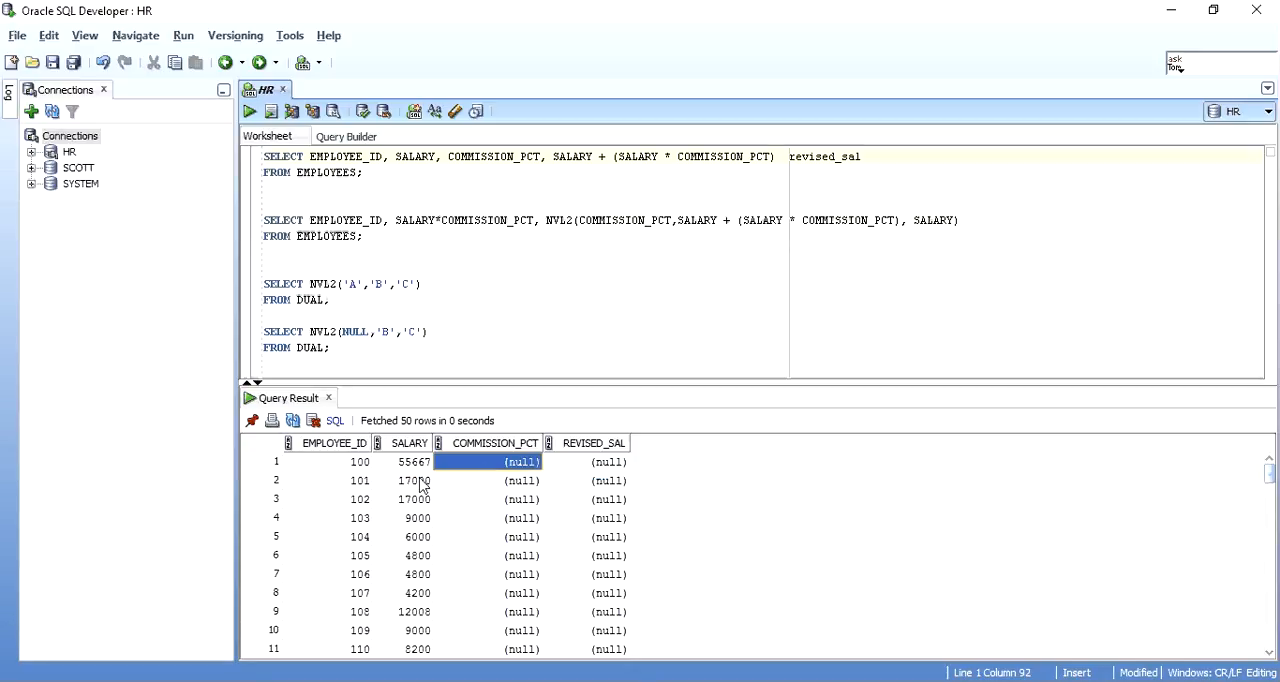
click(608, 499)
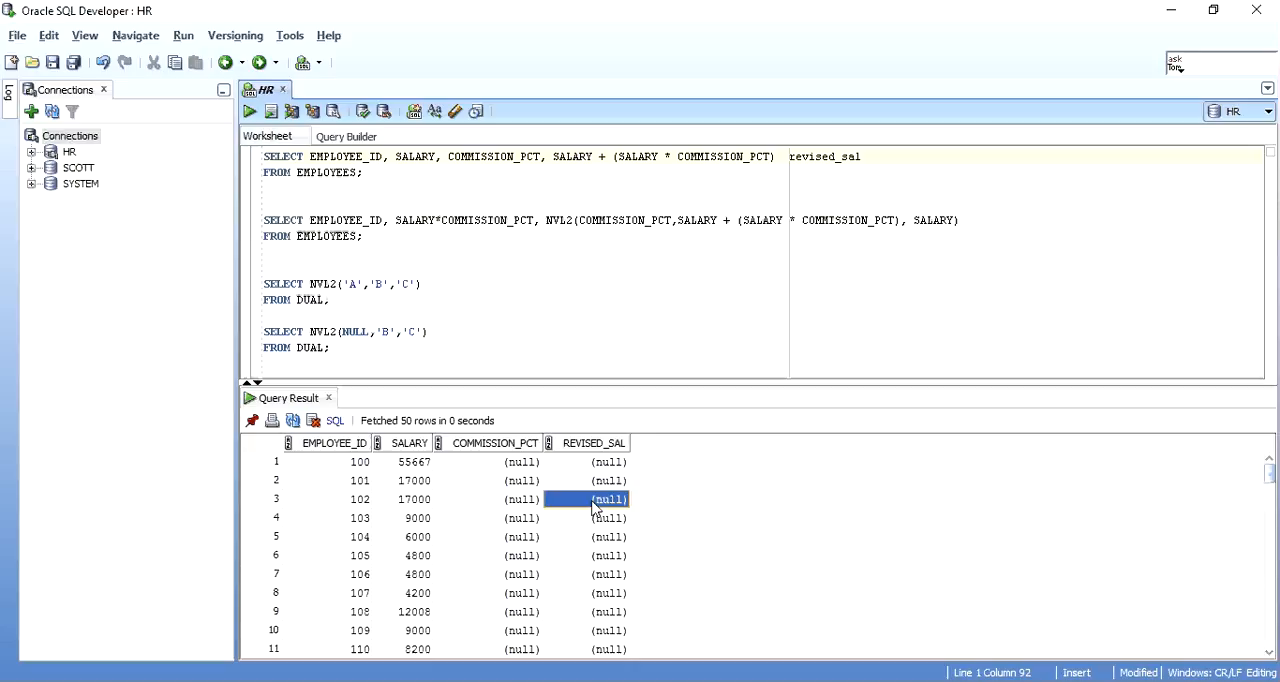
mouse_move(688, 440)
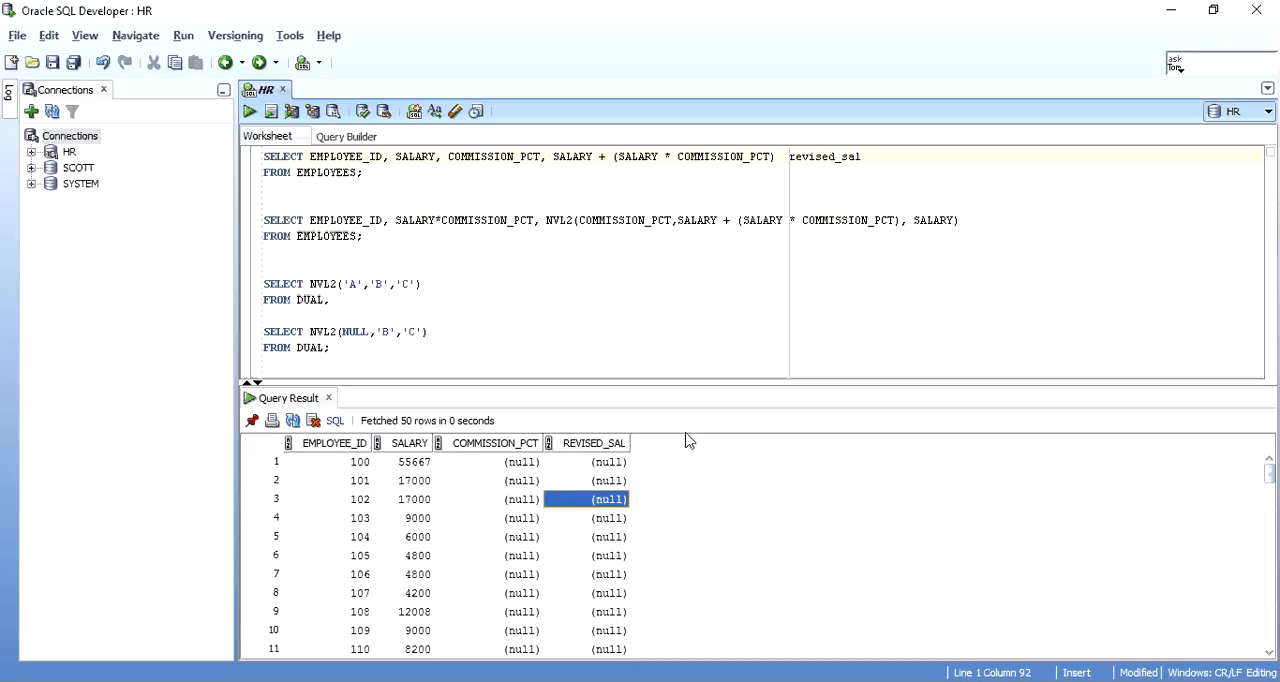
drag(521, 462, 521, 555)
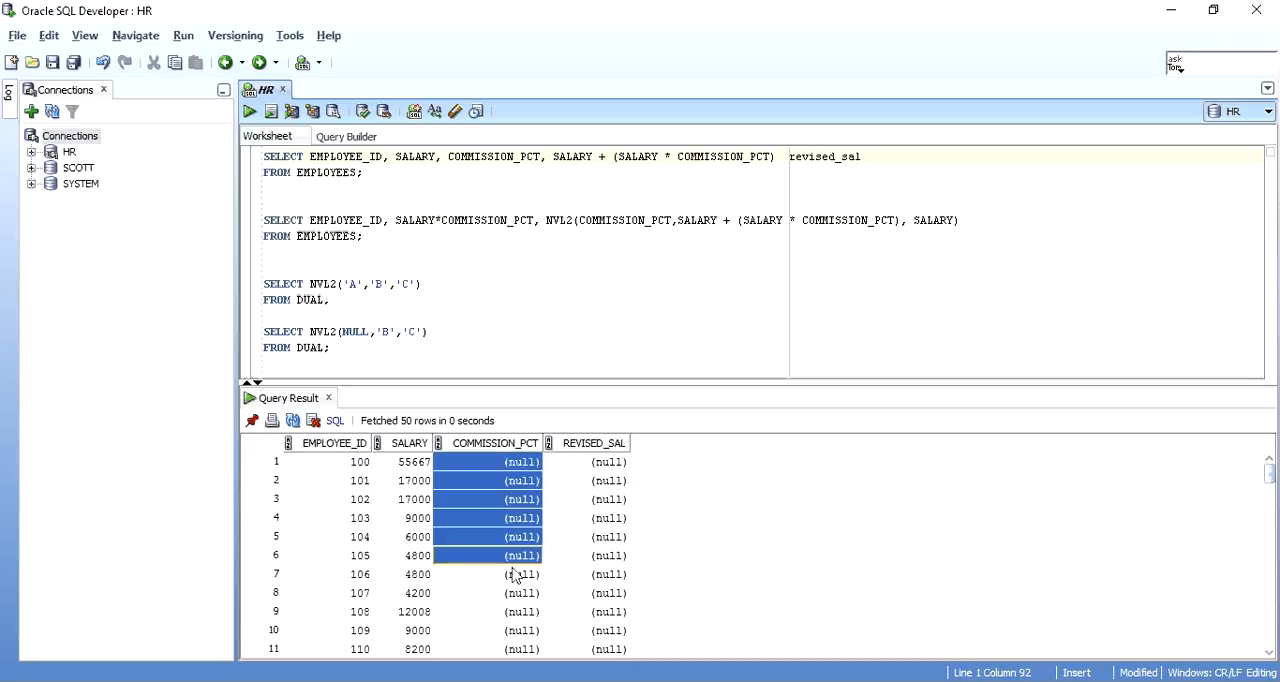
drag(520, 555, 520, 630)
text(,)
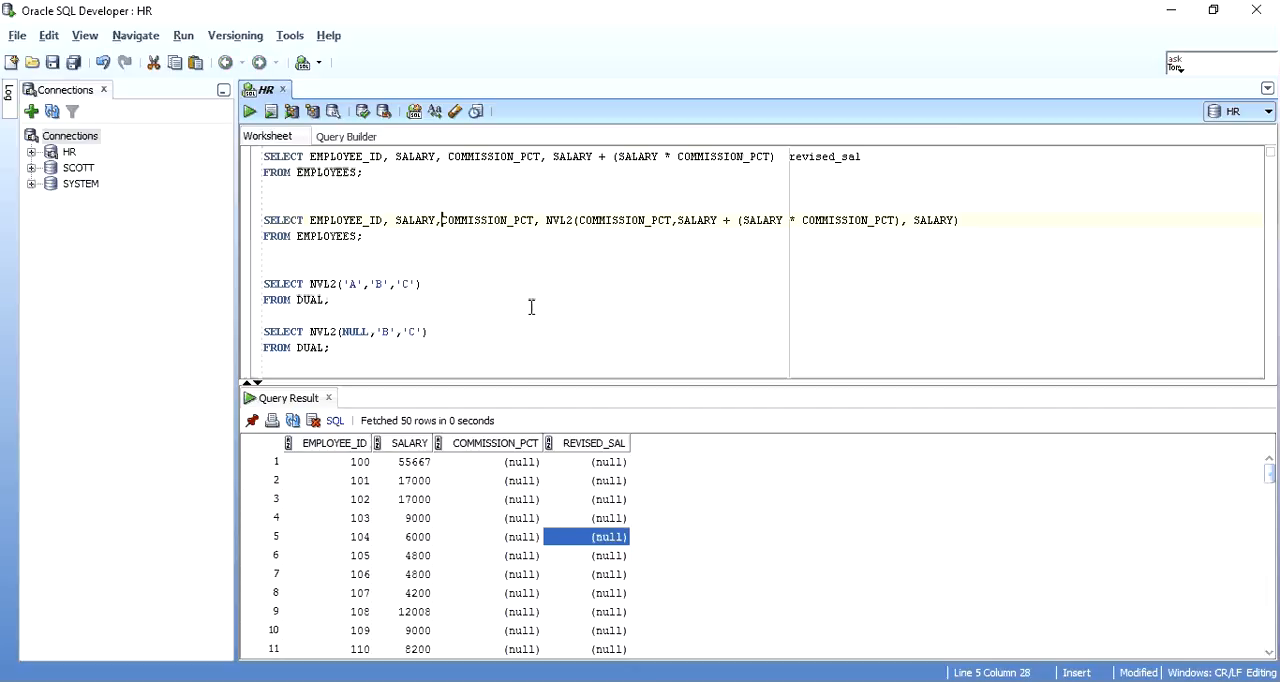
click(528, 220)
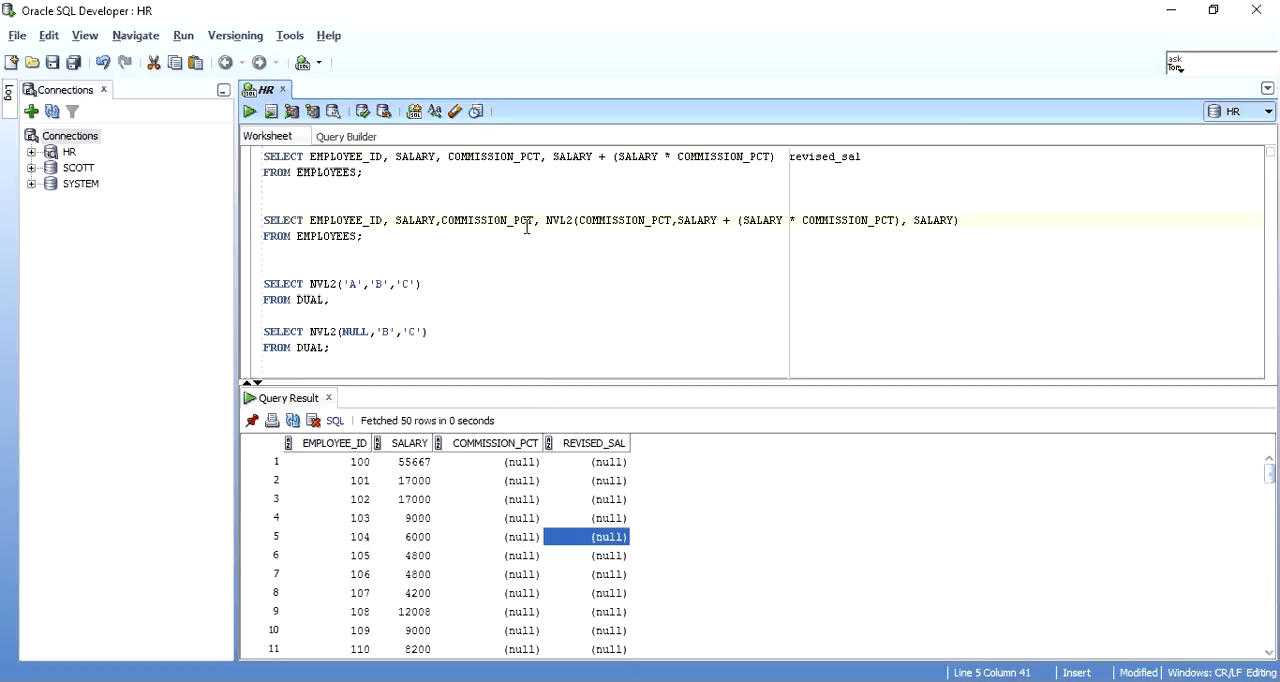
double_click(556, 220)
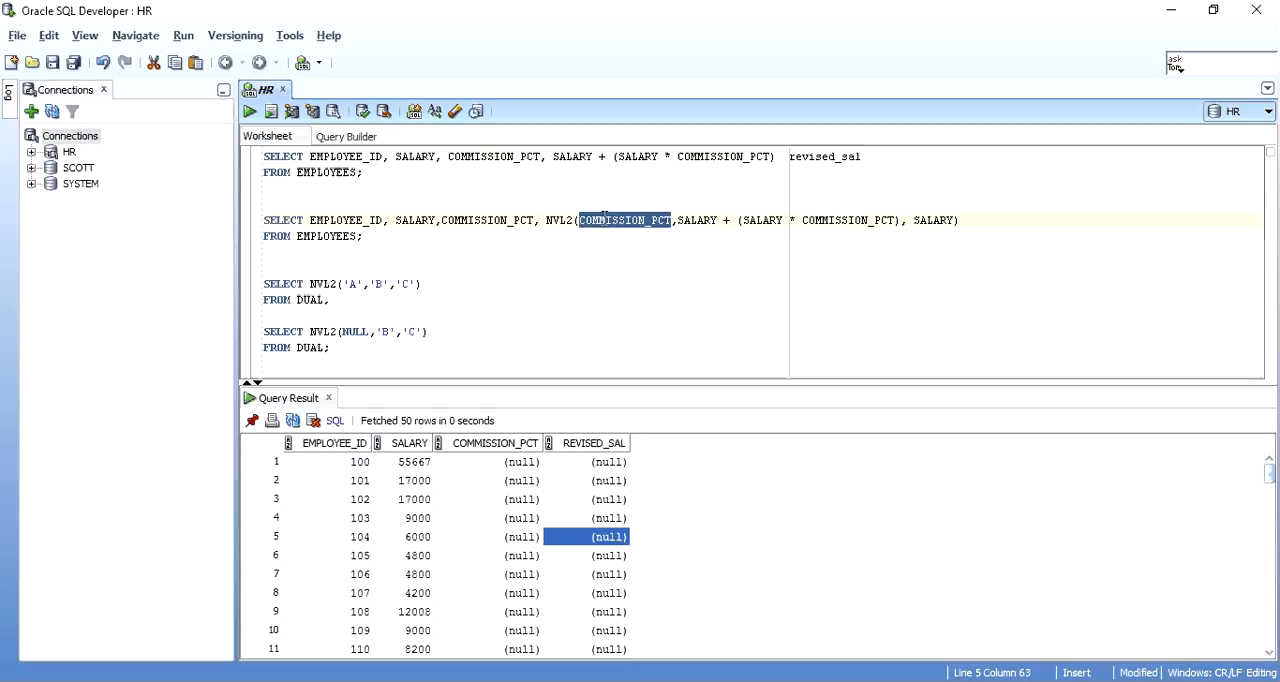
mouse_move(923, 243)
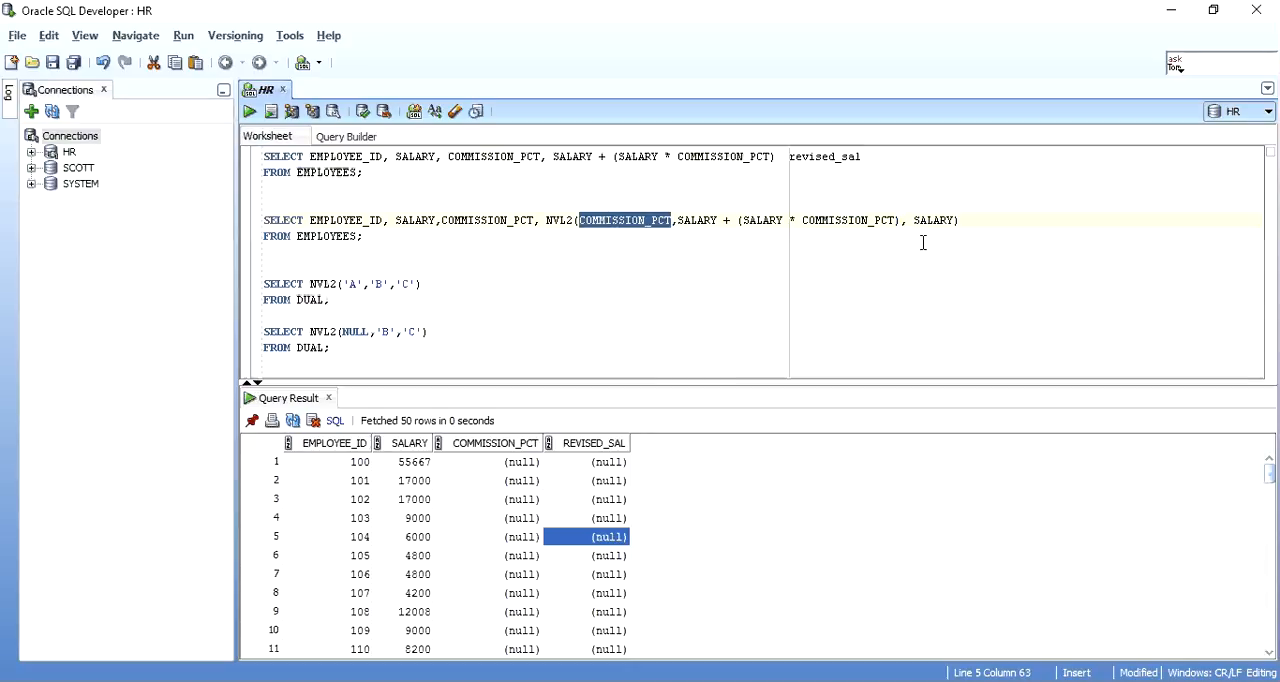
click(960, 220)
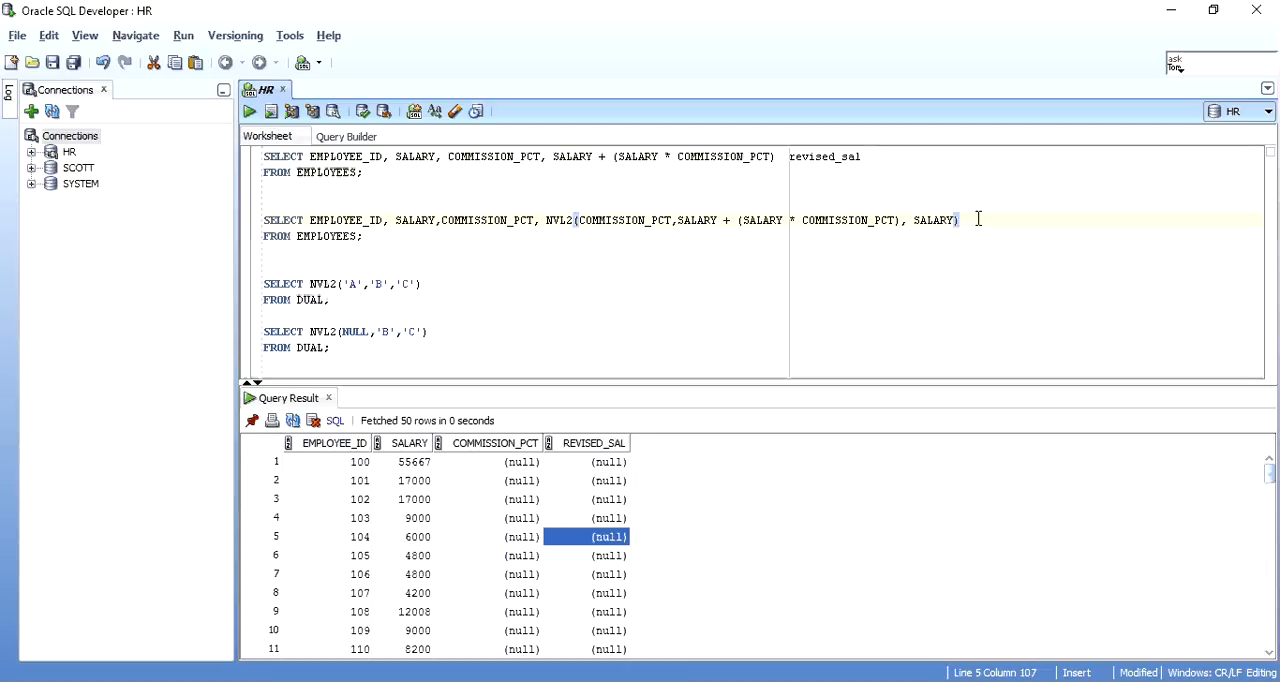
Alias the NVL2 column revised_sal and compare null commissions with the matching salary values
text(revis)
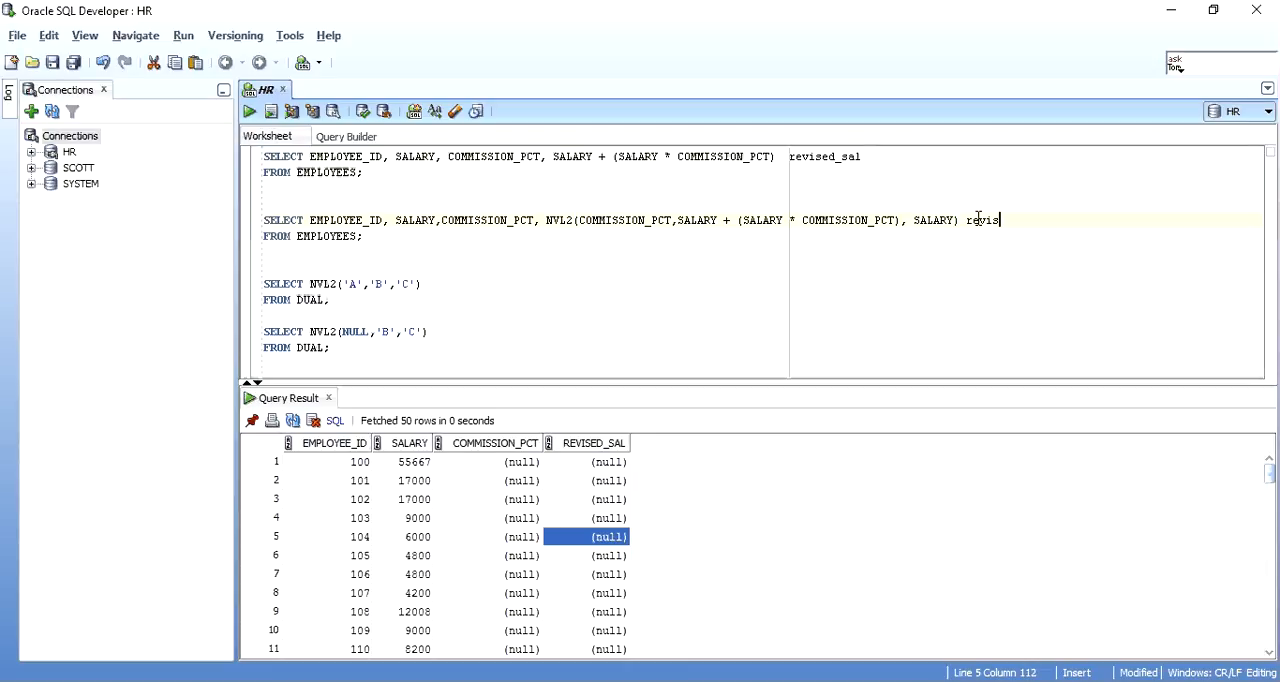
text(ed_sal)
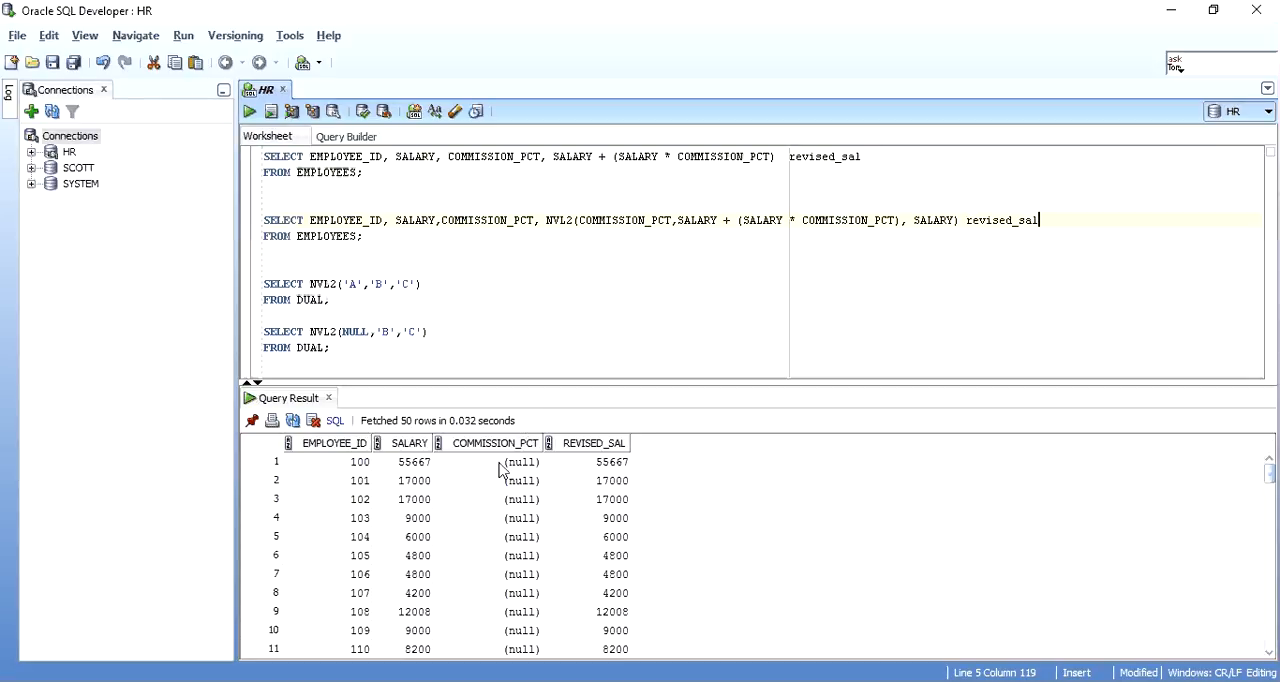
drag(520, 462, 520, 480)
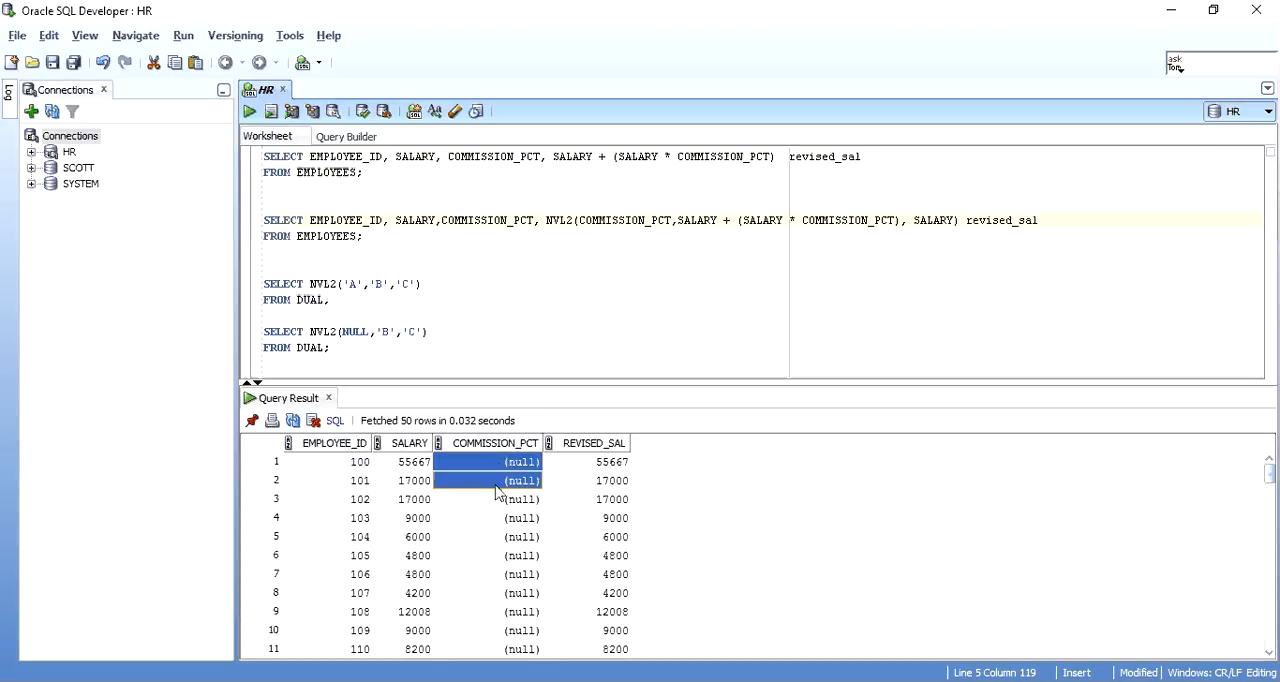
drag(520, 462, 520, 593)
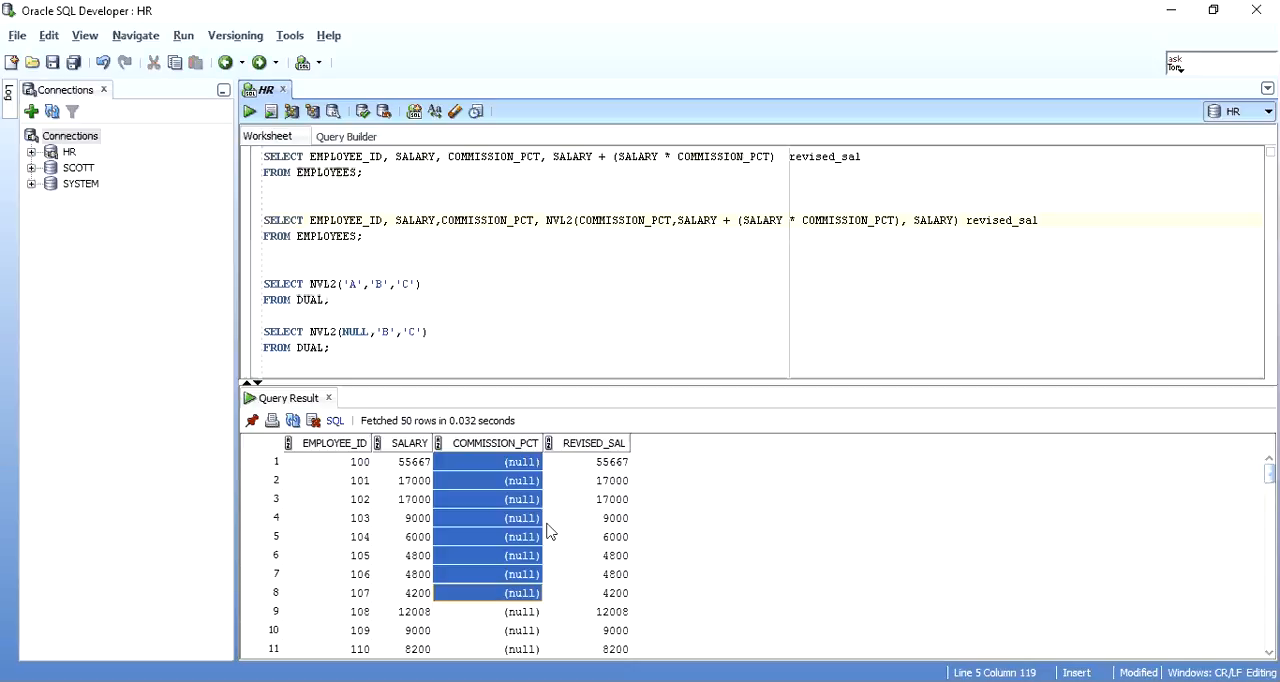
click(588, 574)
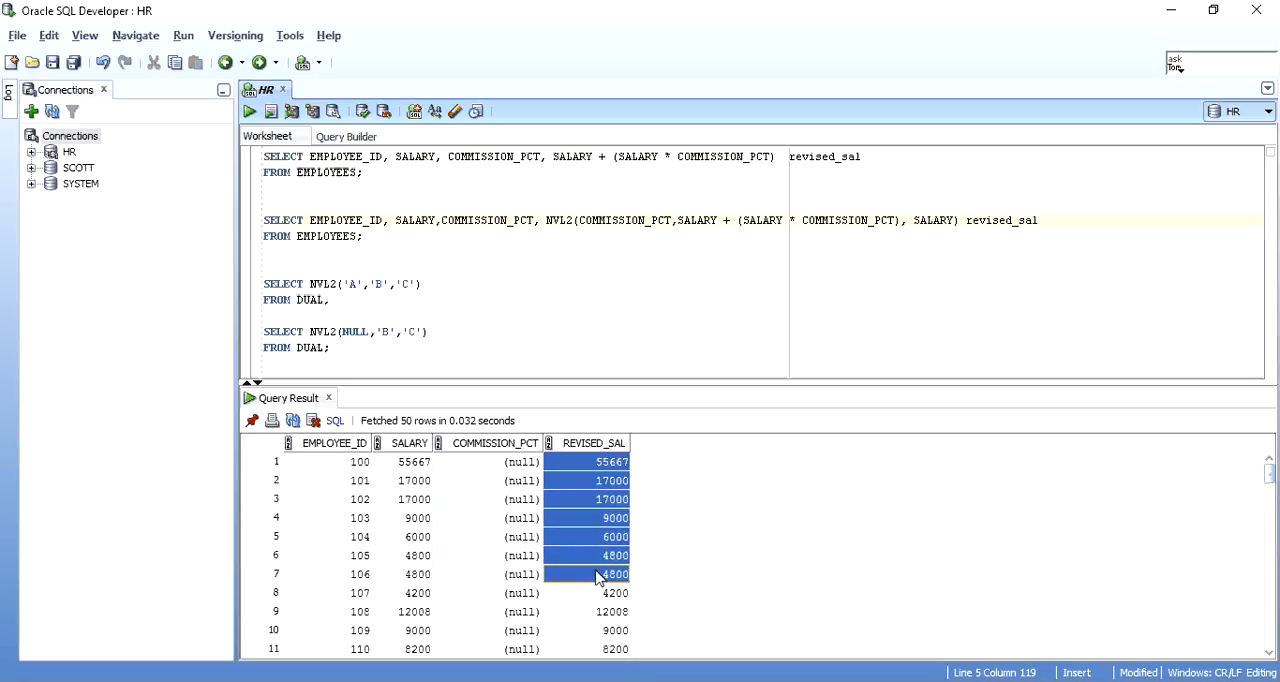
double_click(623, 220)
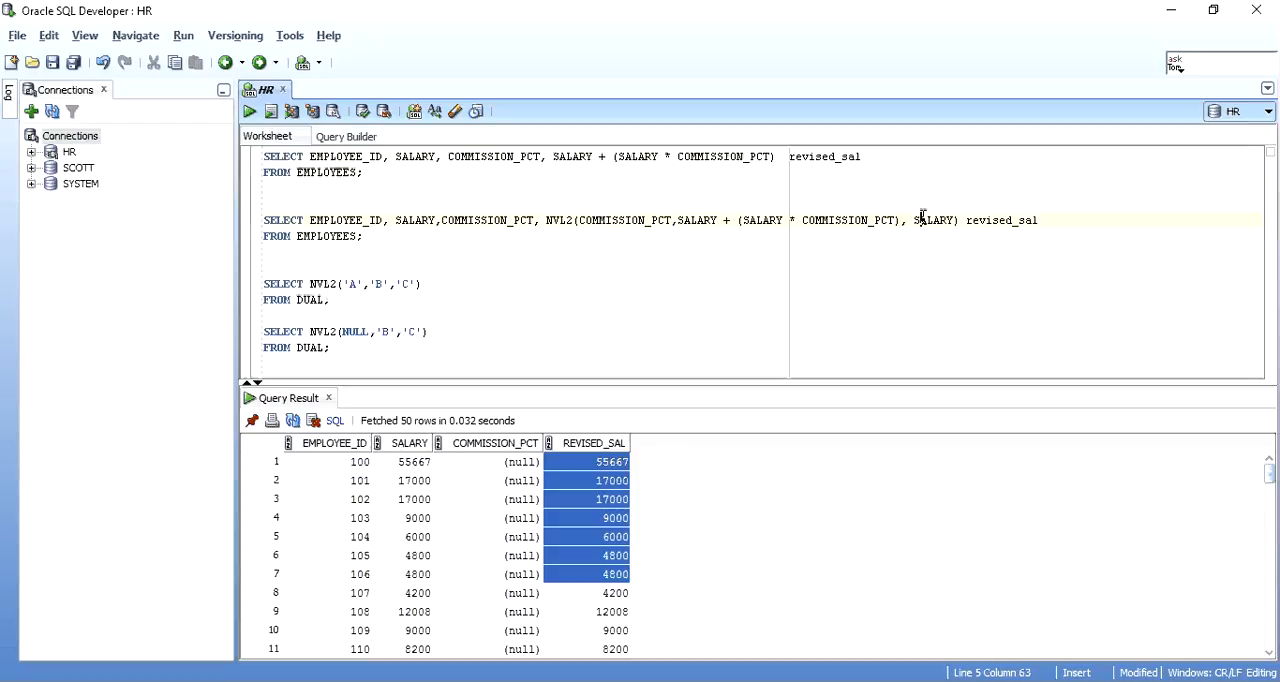
Compare SALARY, COMMISSION_PCT and REVISED_SAL cells, e.g. 14000 at 0.4 giving 19600
double_click(935, 220)
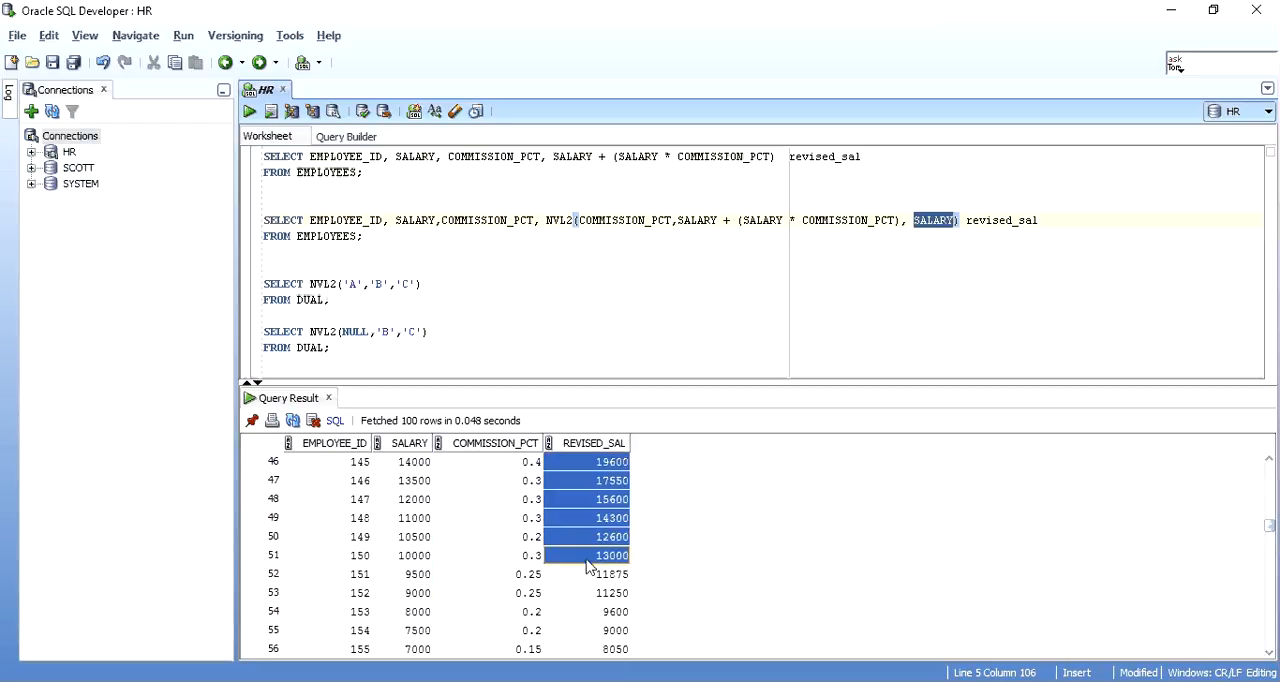
click(413, 480)
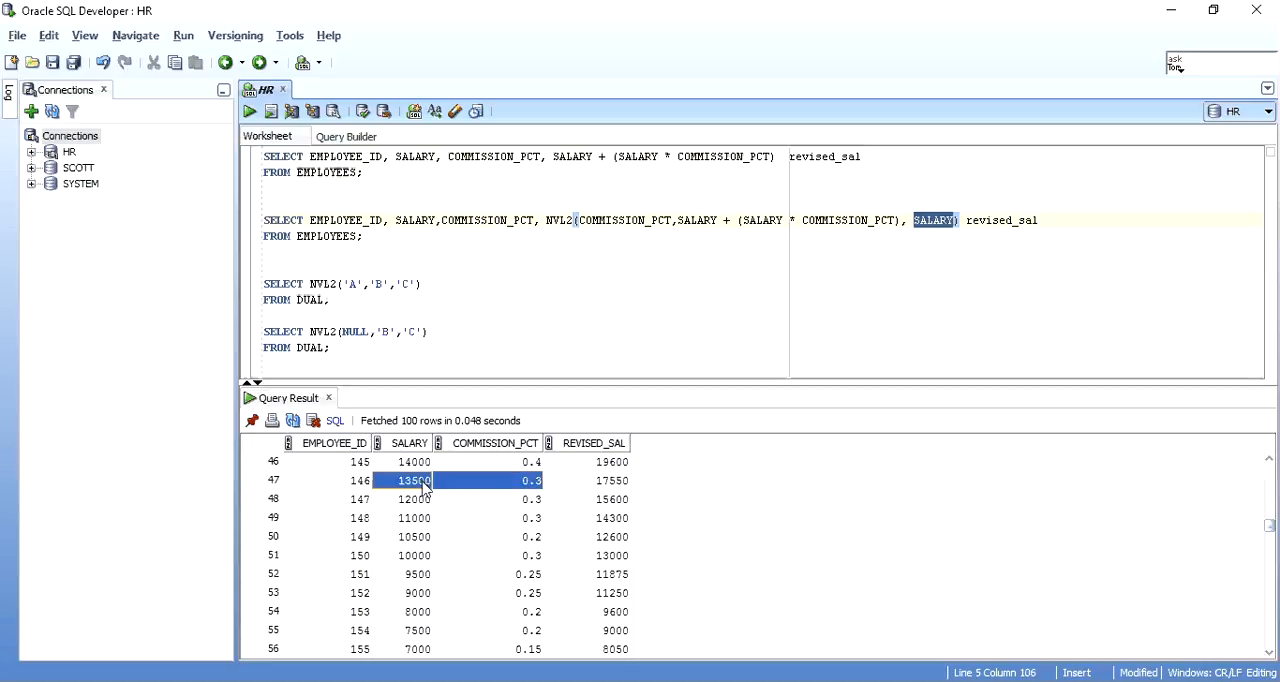
click(593, 461)
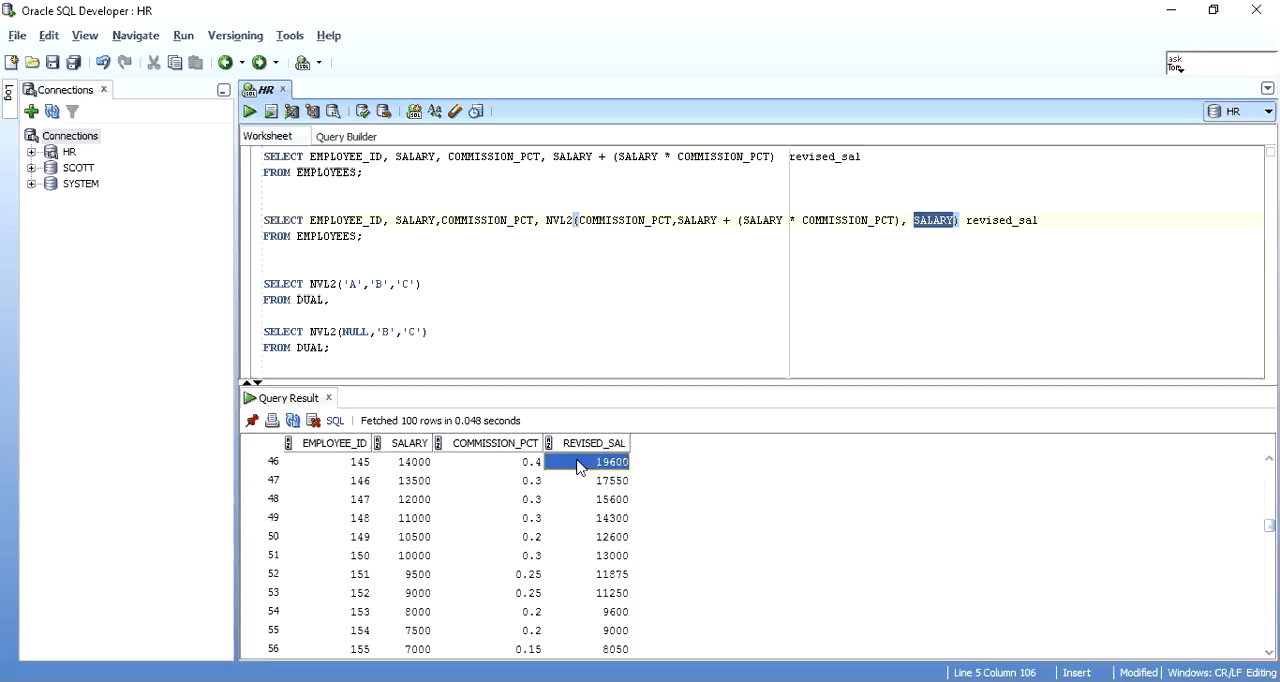
drag(612, 461, 588, 574)
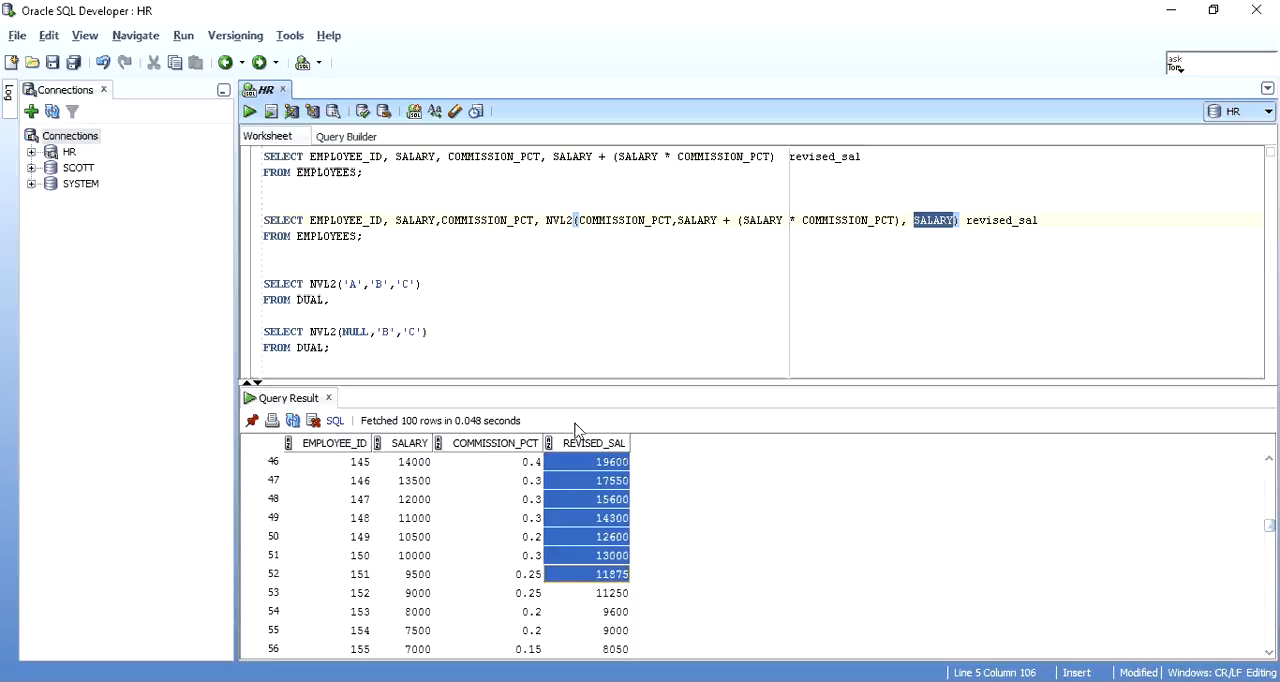
double_click(625, 220)
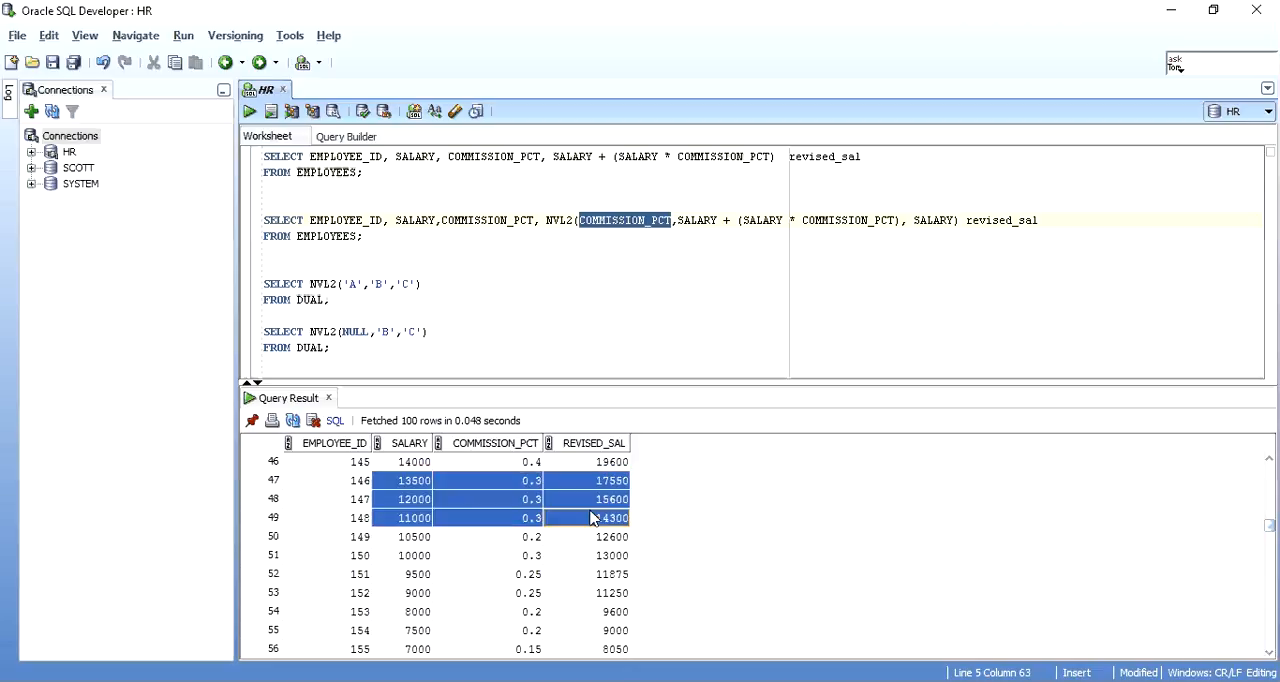
drag(578, 220, 872, 220)
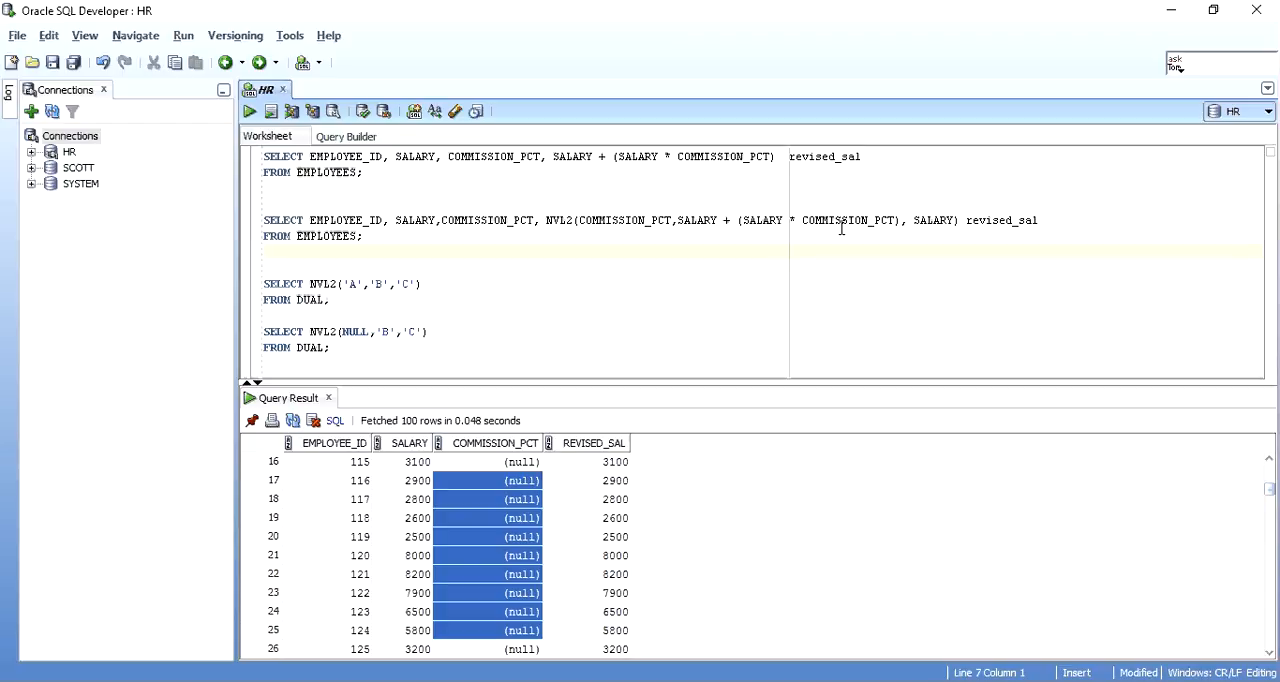
click(266, 252)
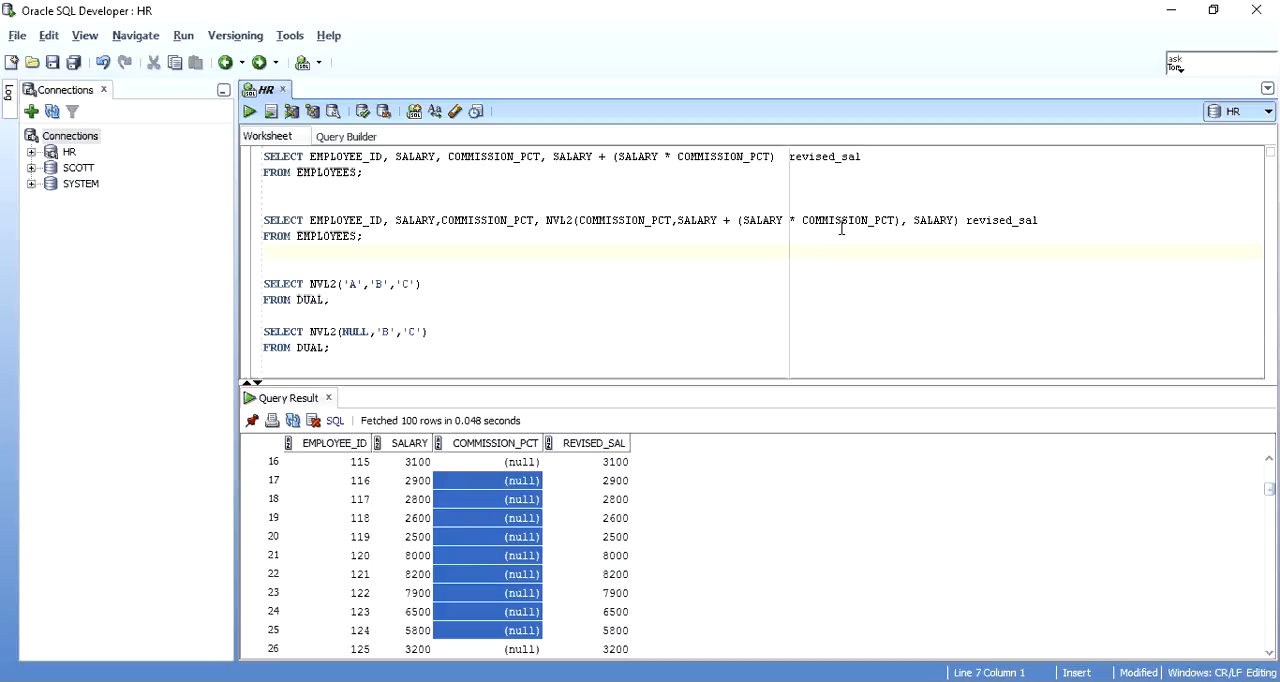
click(265, 252)
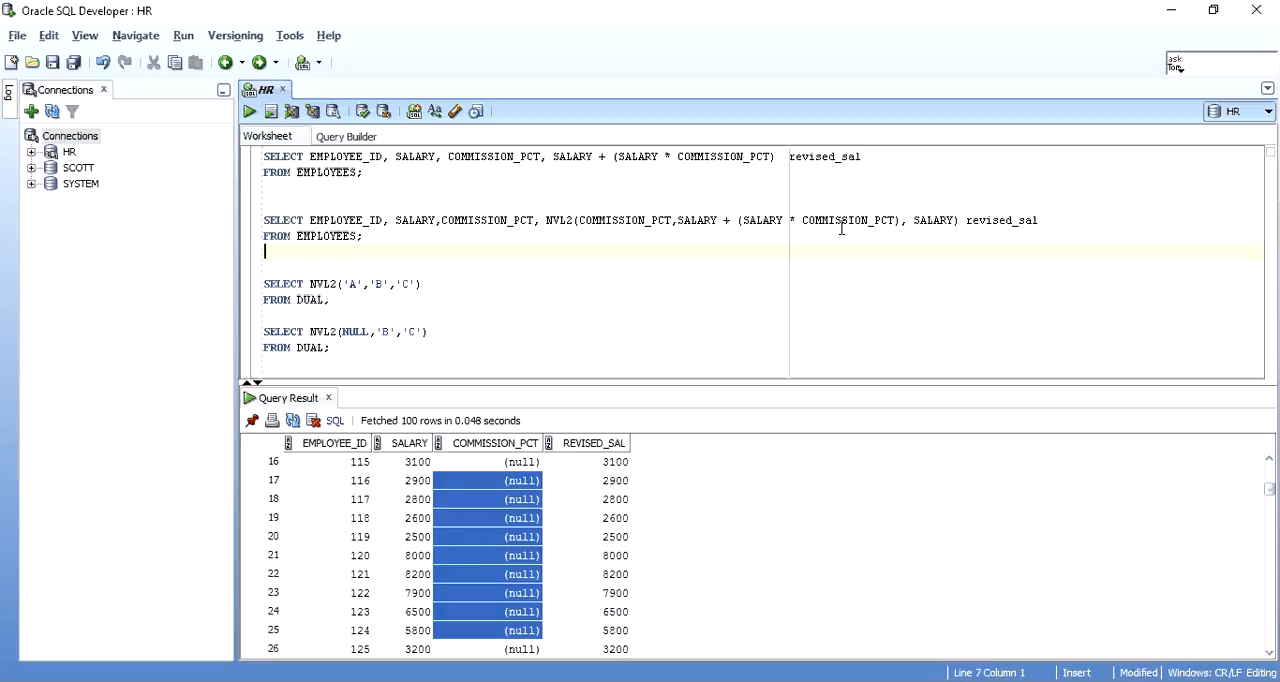